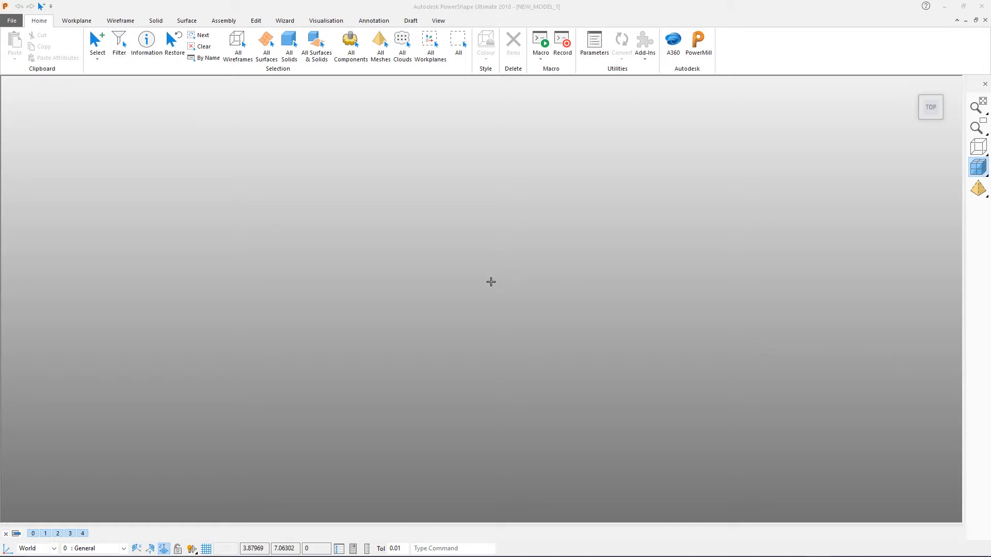
mouse_move(489, 284)
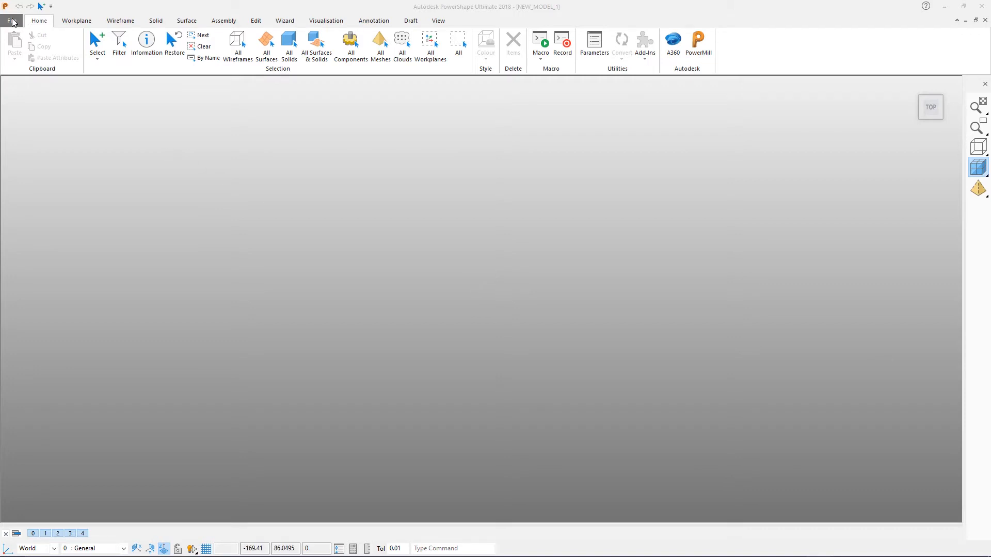
- Switch to the File backstage Information page for the new empty model
left_click(11, 21)
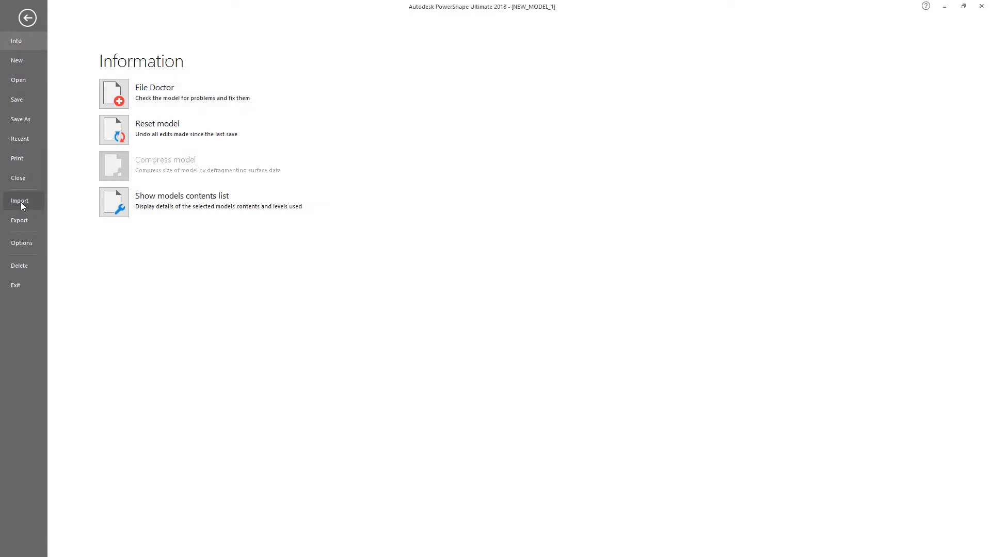
- Import the Toy_Car_Surfaces IGES file from the Desktop folder
left_click(20, 200)
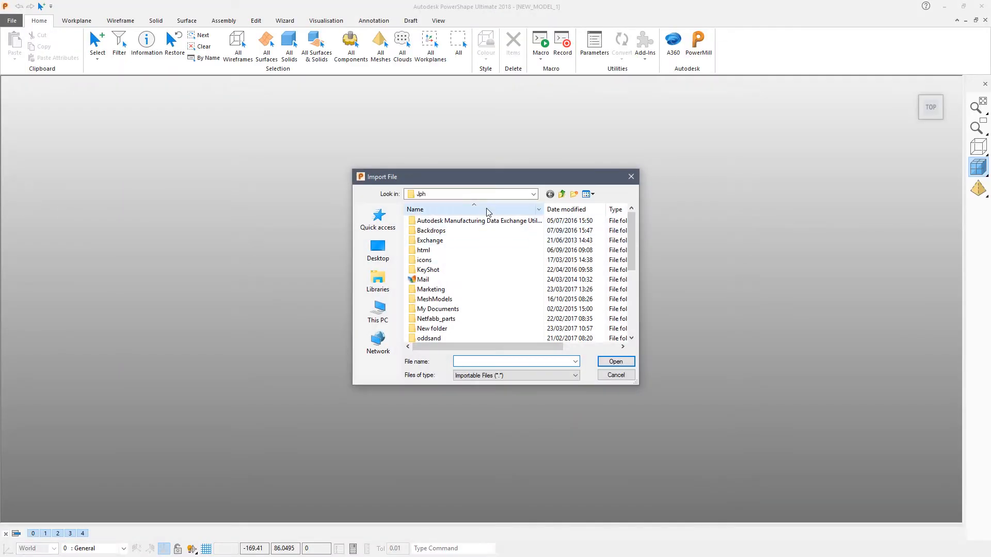
left_click(532, 194)
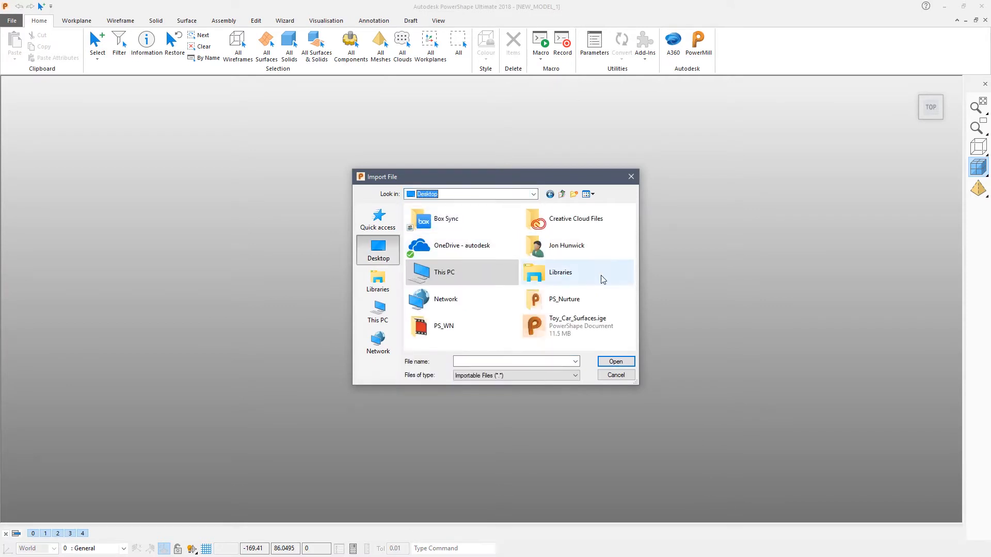
left_click(576, 325)
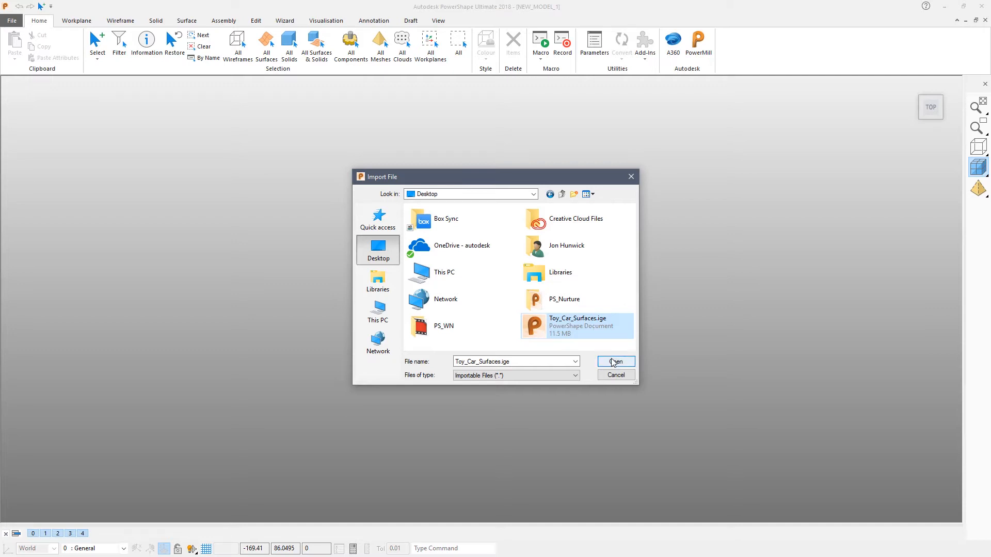
left_click(614, 361)
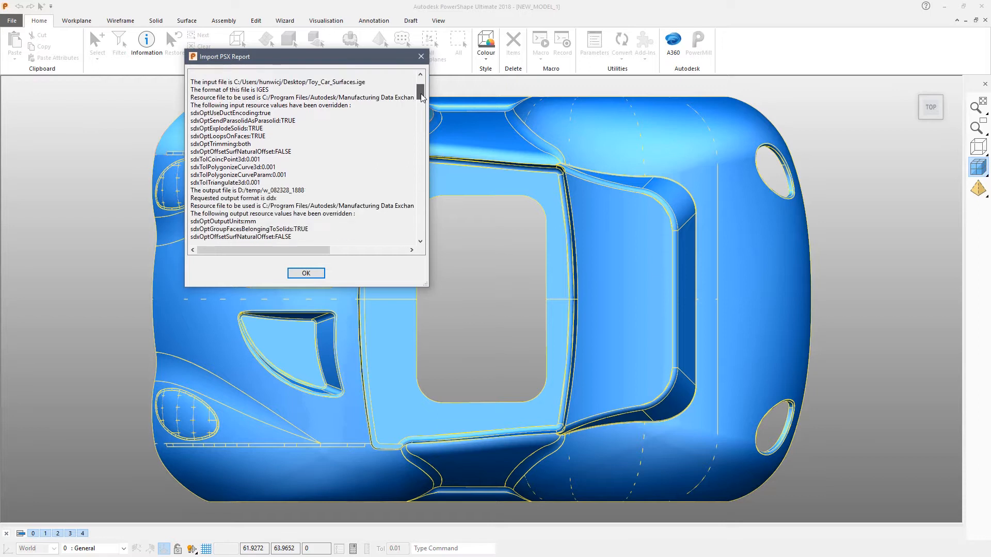
- Scroll through the Import PSX Report showing 537 translated topologies
left_click_drag(420, 95, 420, 211)
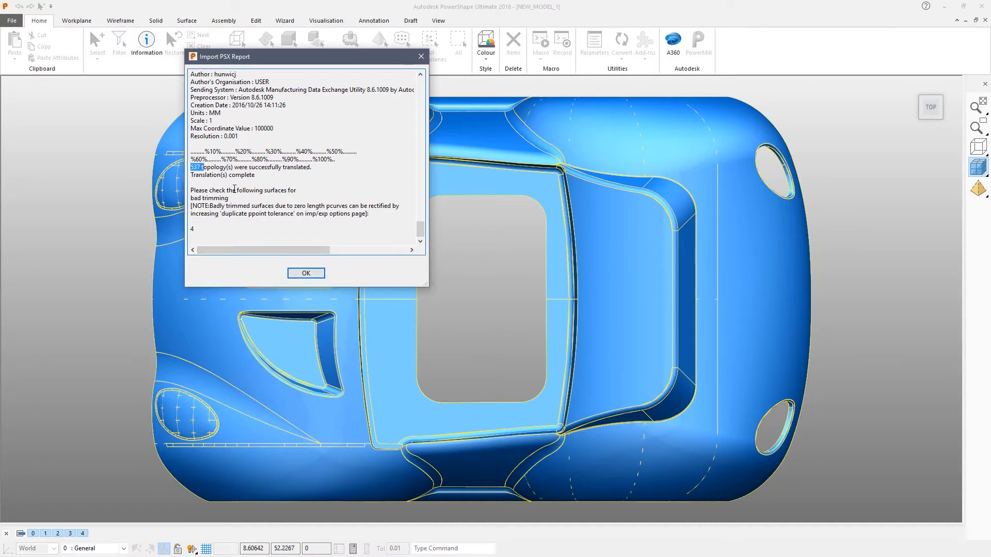
left_click(305, 273)
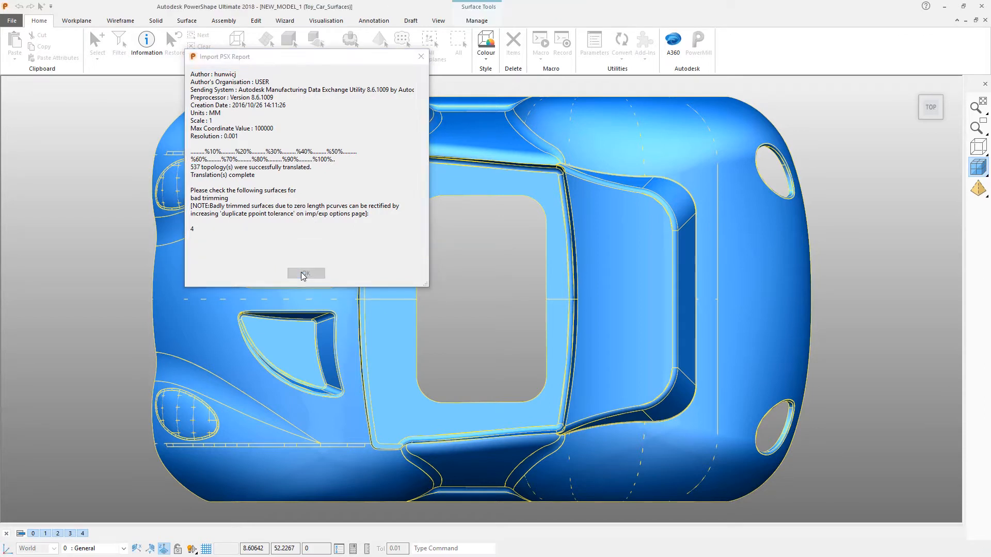
- Dismiss the report and check the selection Information confirming 537 car surfaces
left_click(305, 272)
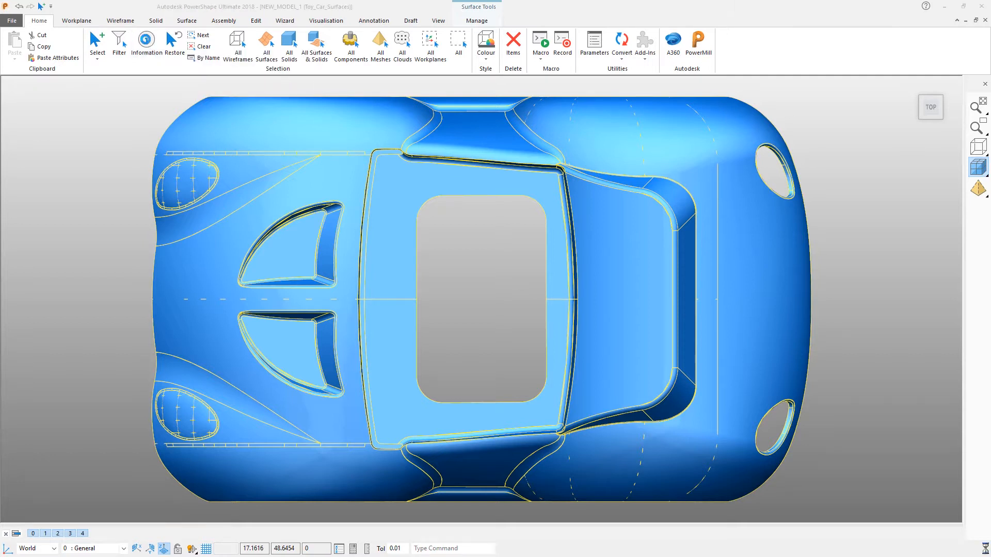
left_click(145, 41)
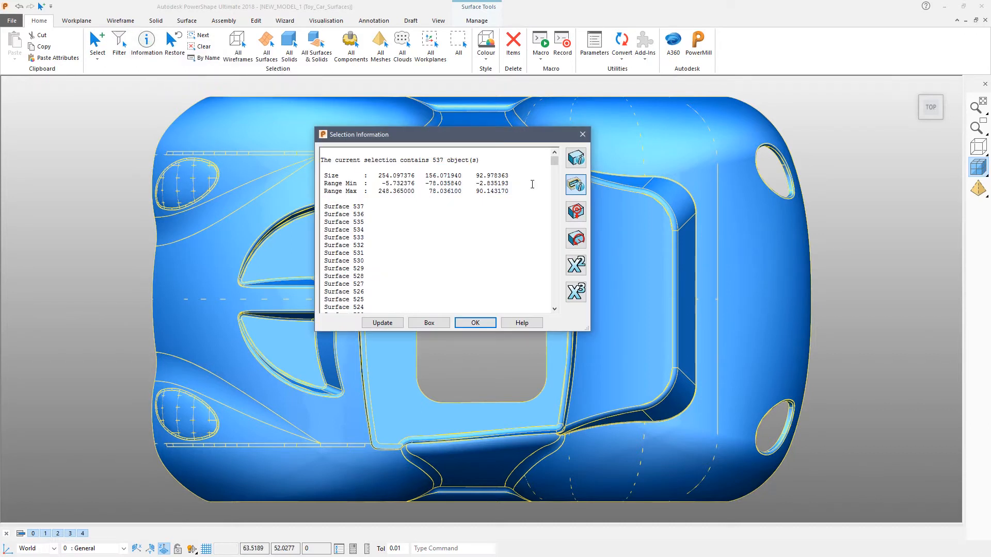
scroll("down", 3)
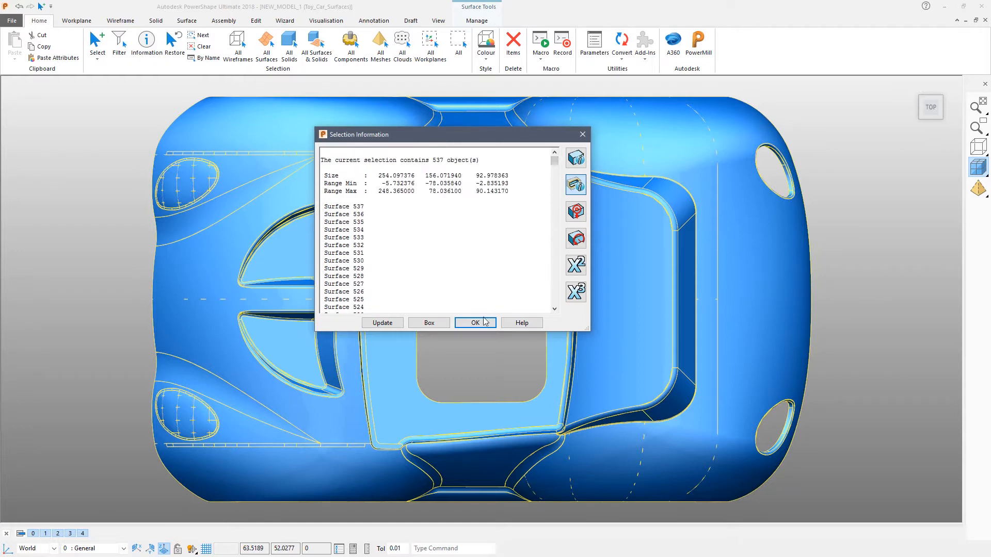
left_click(475, 323)
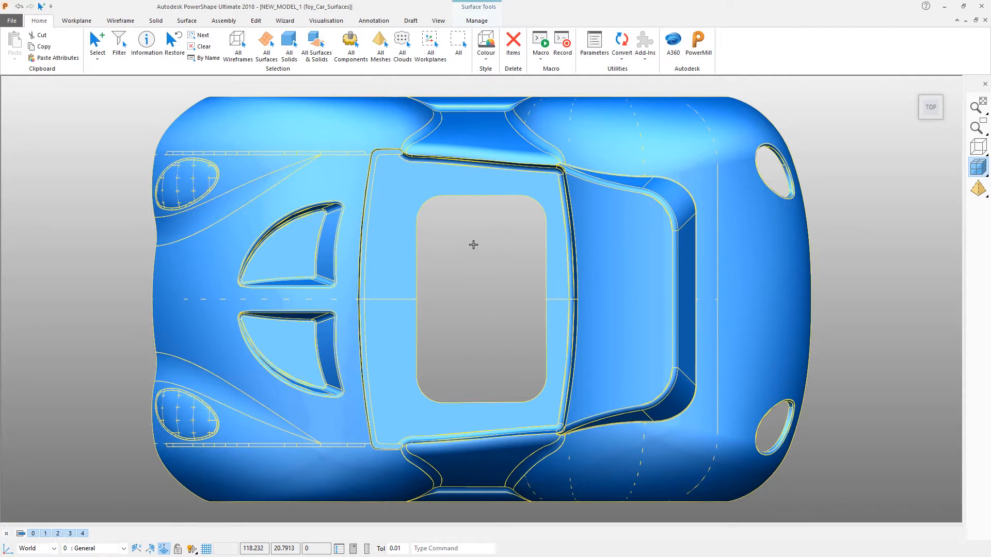
mouse_move(467, 247)
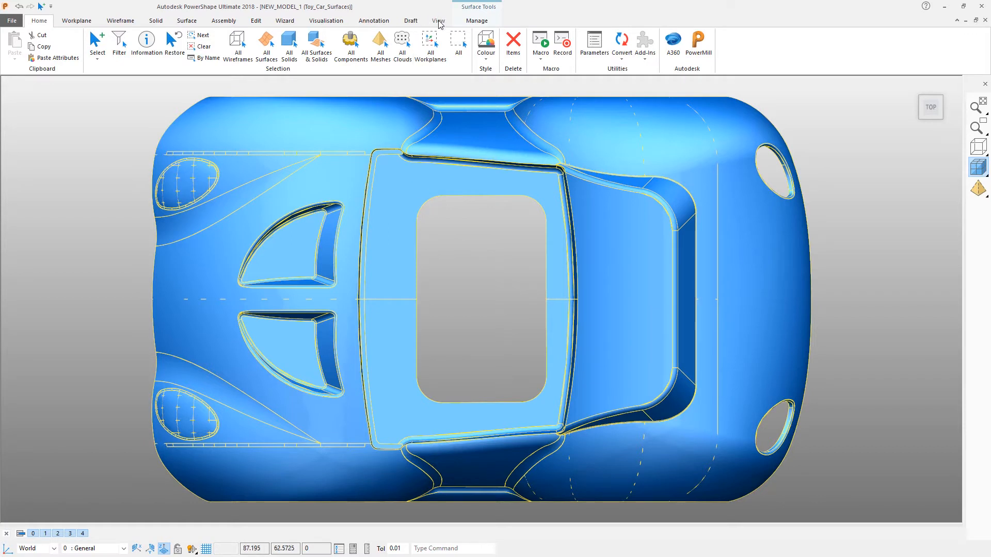
- View the car body from the Right and in ISO, then clear the surface selection
left_click(436, 21)
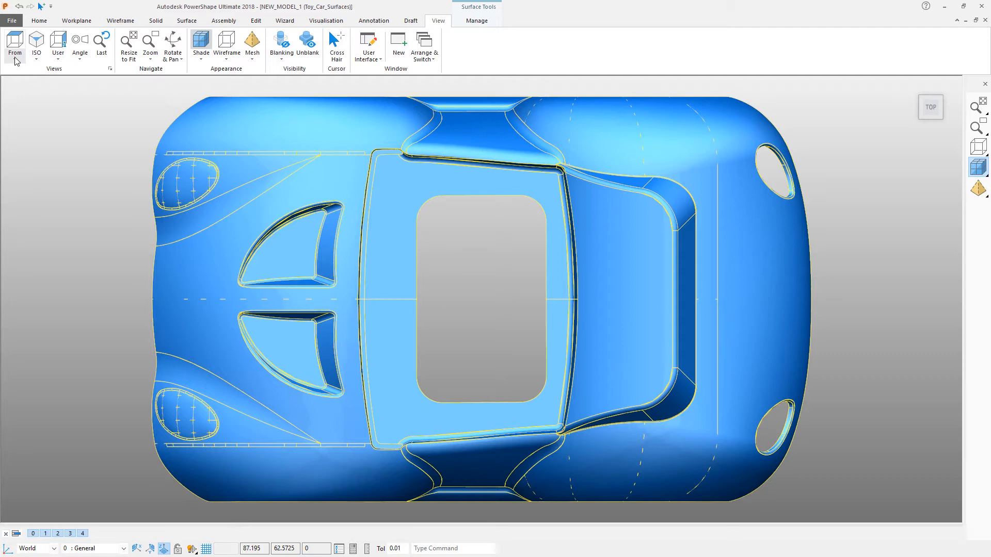
left_click(14, 48)
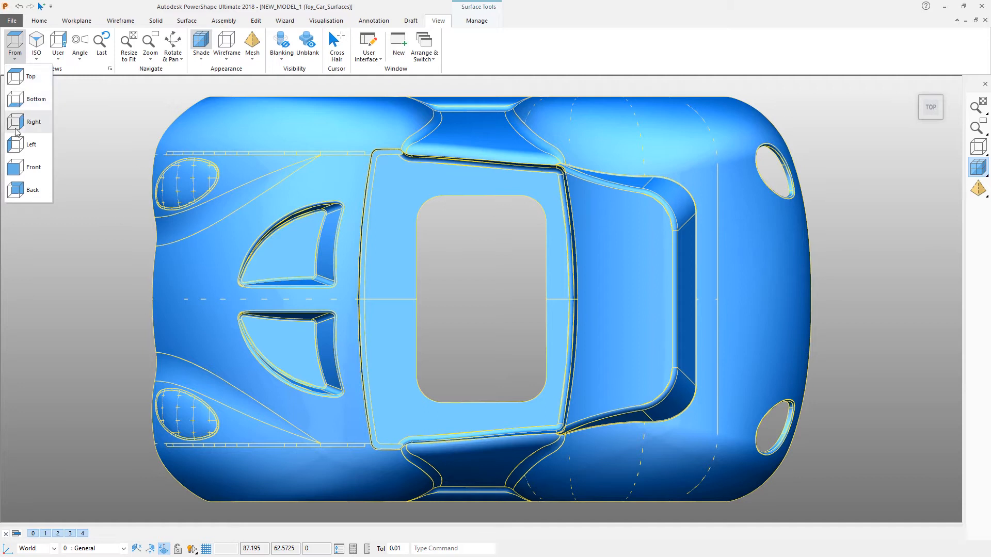
left_click(33, 122)
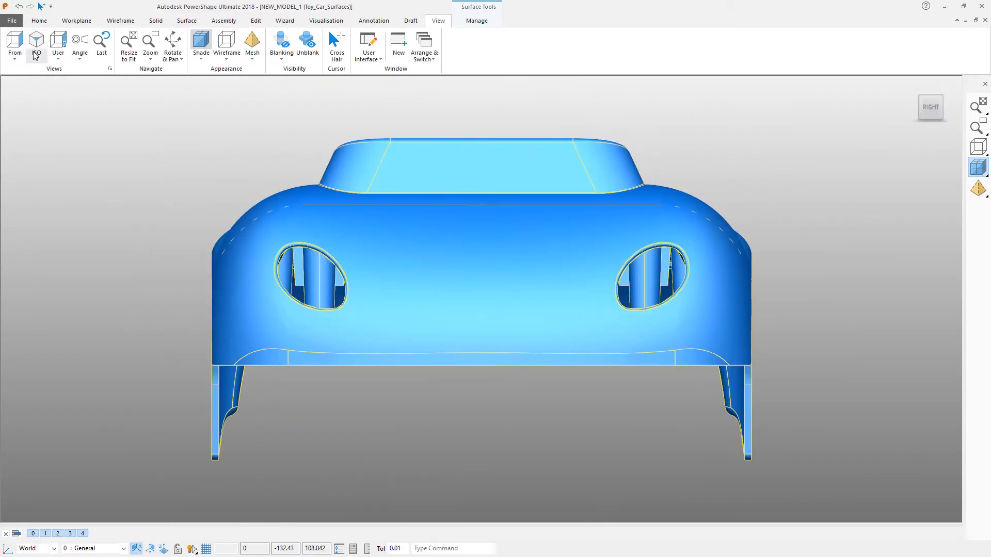
left_click(36, 42)
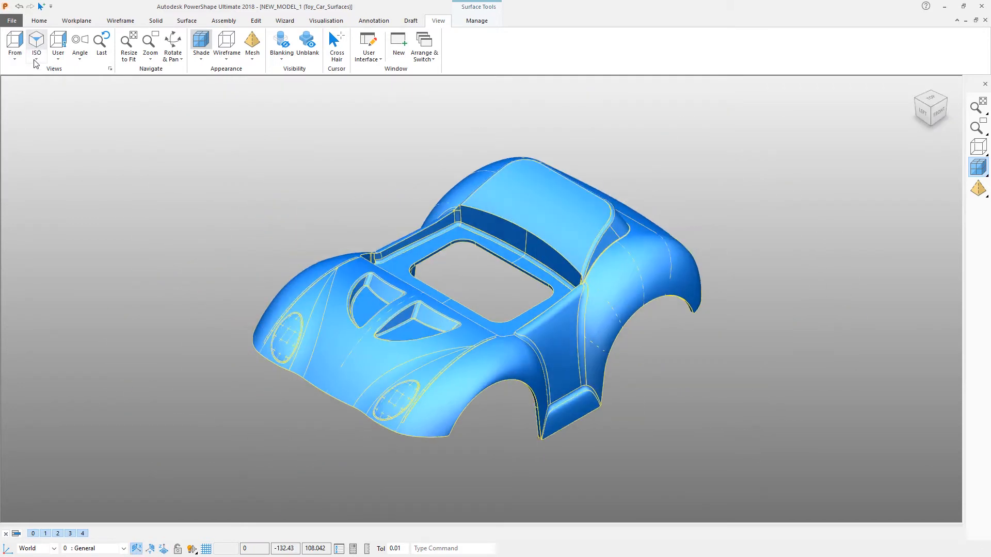
left_click(36, 47)
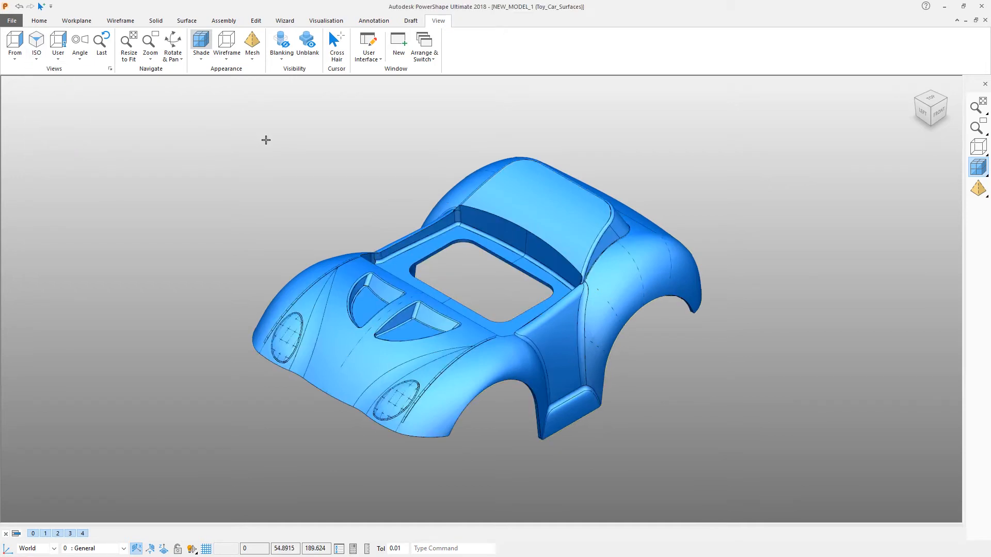
mouse_move(286, 140)
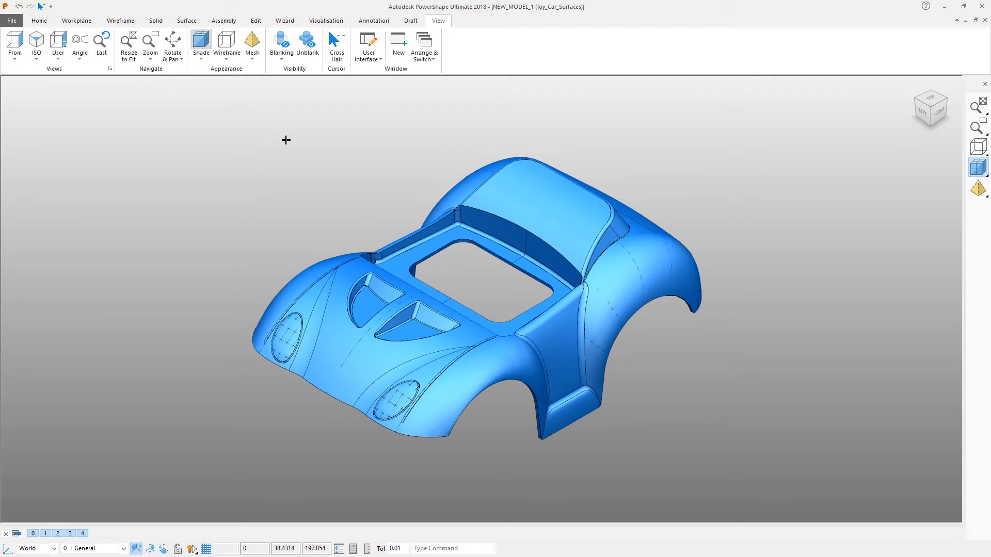
mouse_move(302, 145)
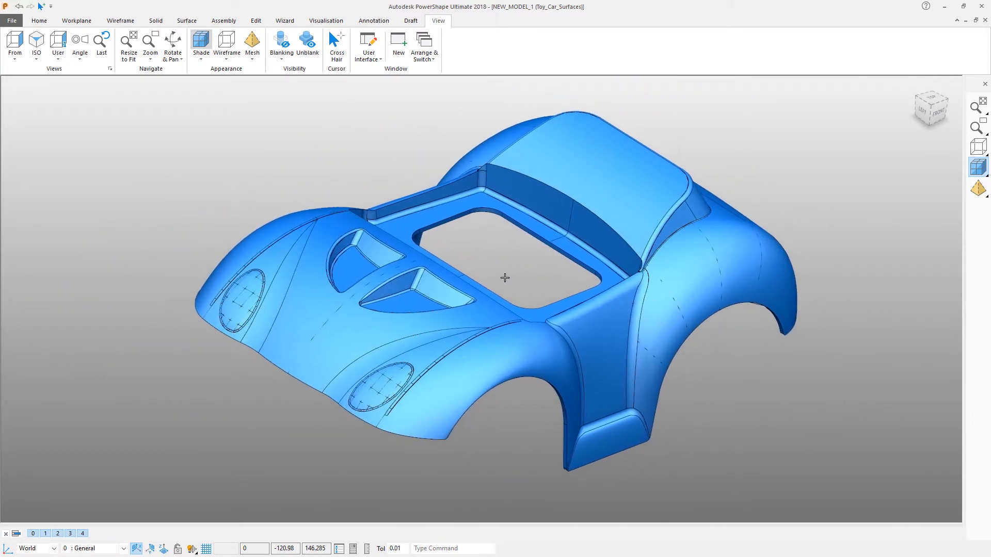
- Orbit and pan the car body for a closer look at its shape
left_click_drag(504, 278, 157, 153)
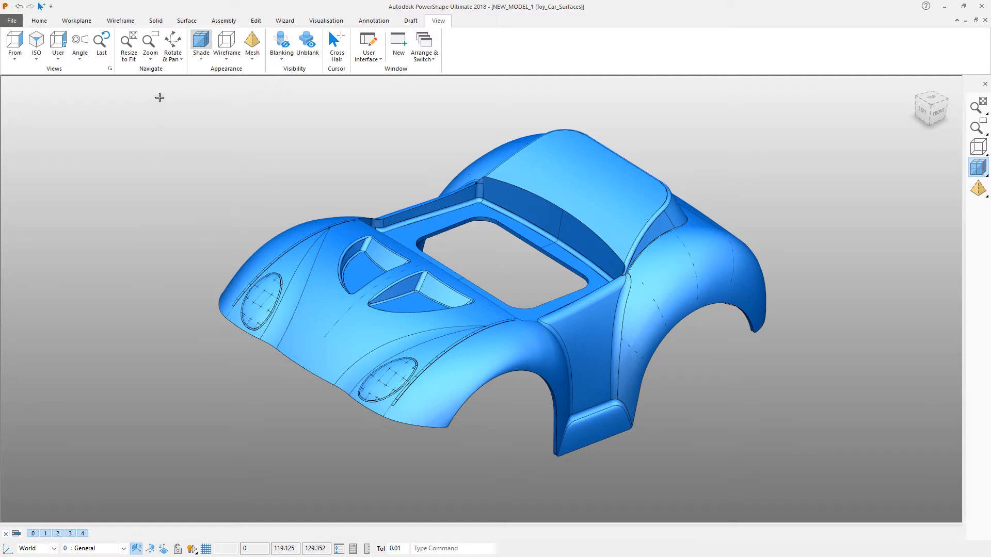
left_click_drag(159, 97, 868, 507)
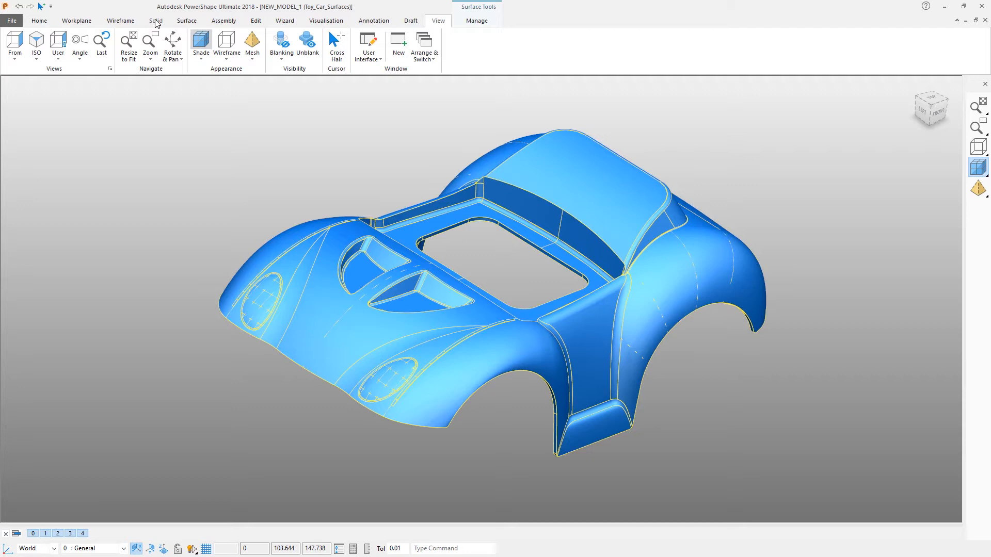
- Show the Solid modelling tools with all car surfaces still selected
left_click(155, 21)
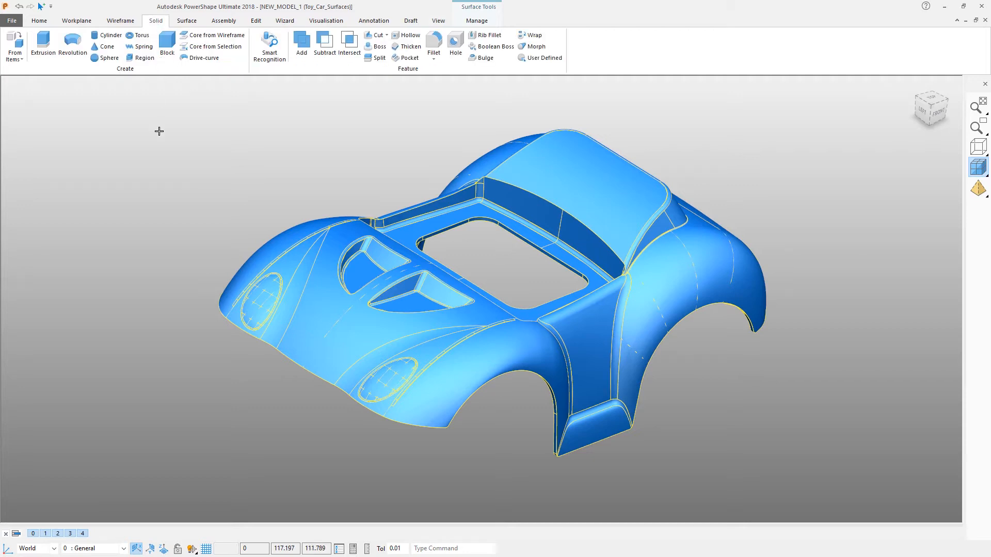
mouse_move(24, 93)
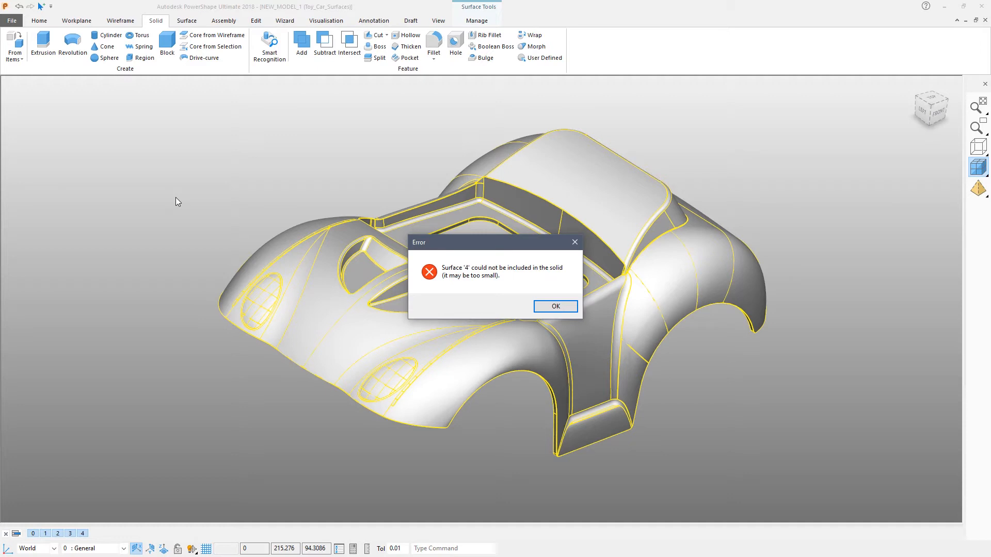
mouse_move(386, 182)
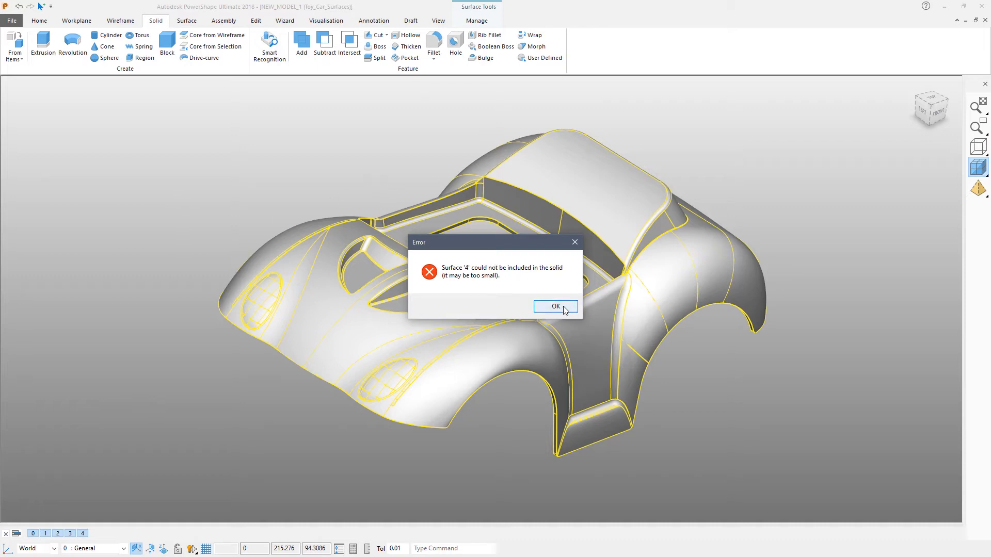
- Dismiss the surface 4 error and answer Yes to fixing the solid's faults
left_click(556, 307)
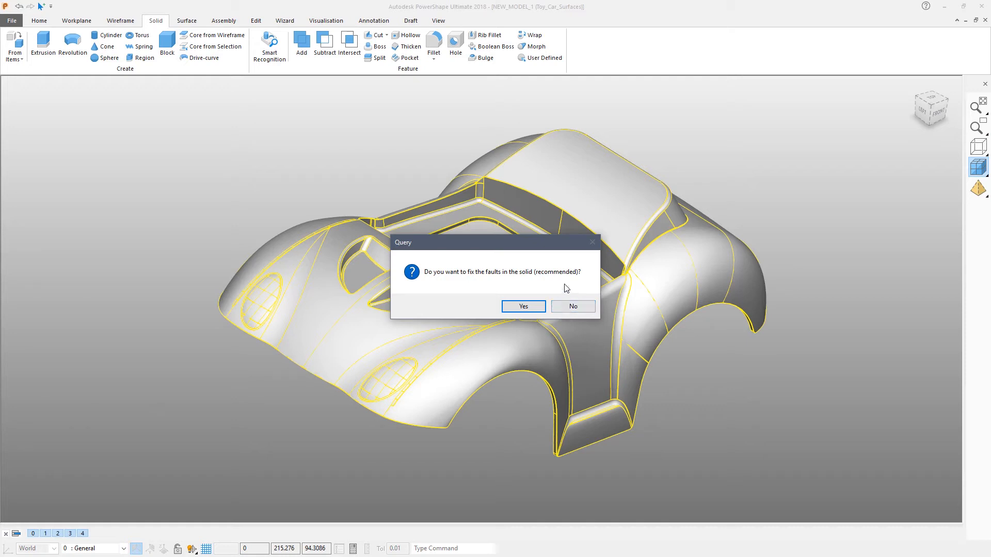
mouse_move(556, 281)
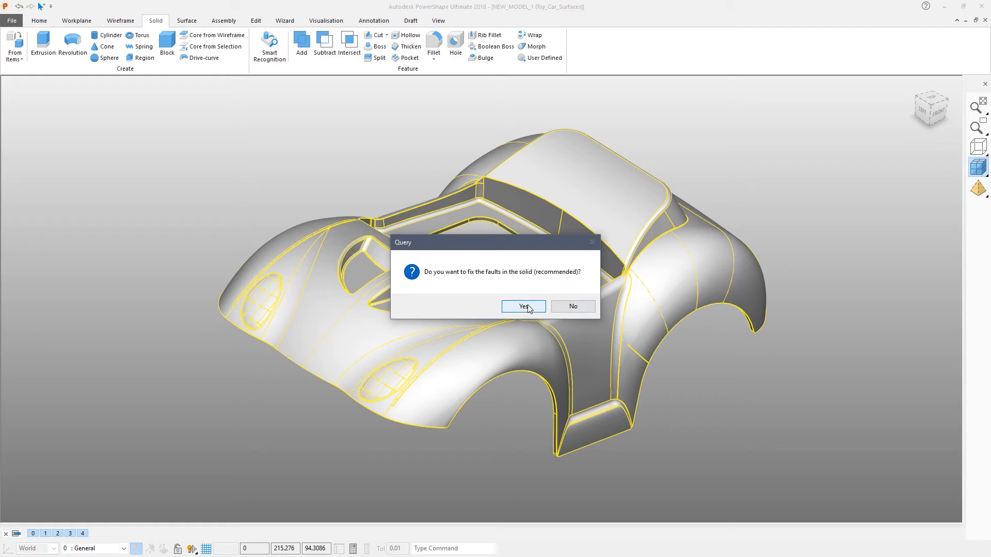
mouse_move(527, 309)
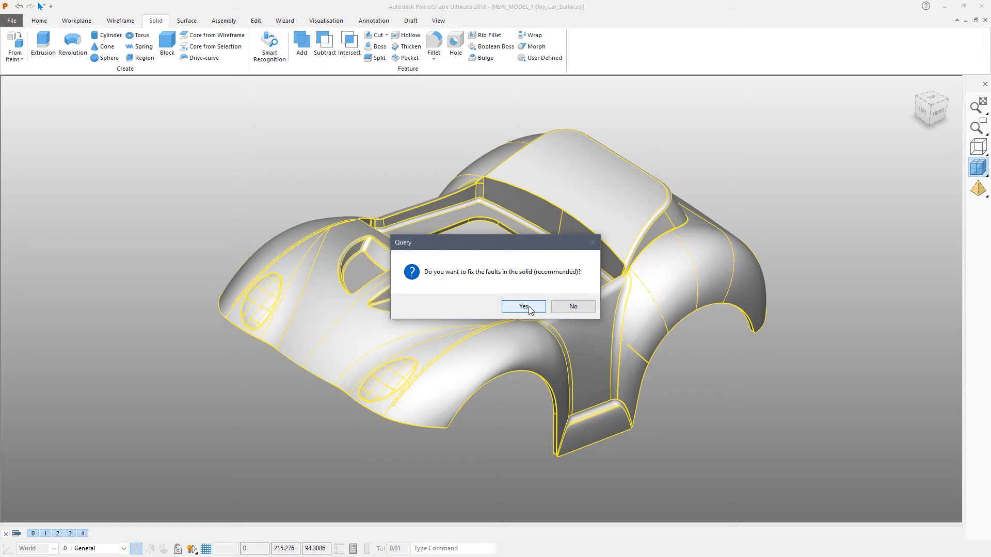
left_click(522, 307)
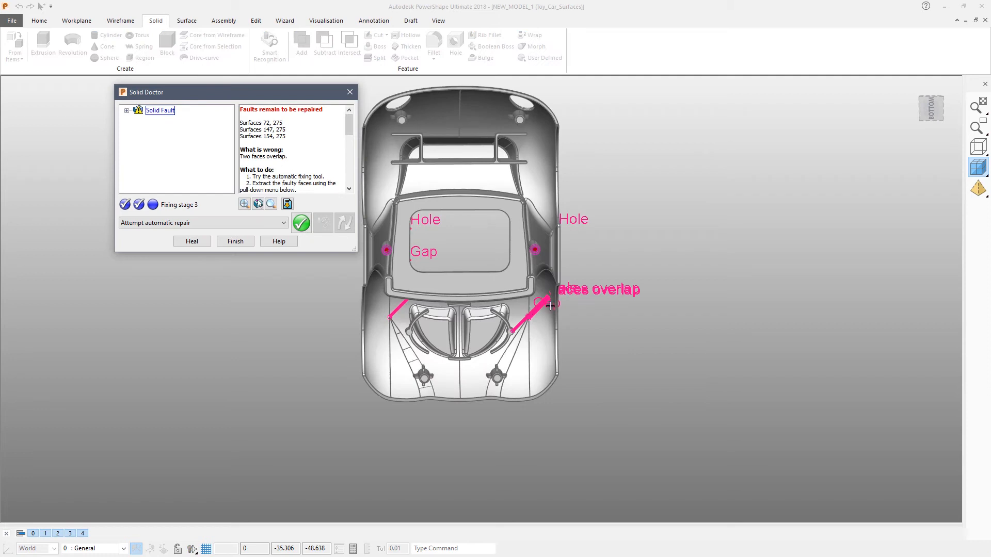
- Expand the Solid Fault node to show three overlaps, three gaps and three large holes
left_click(127, 111)
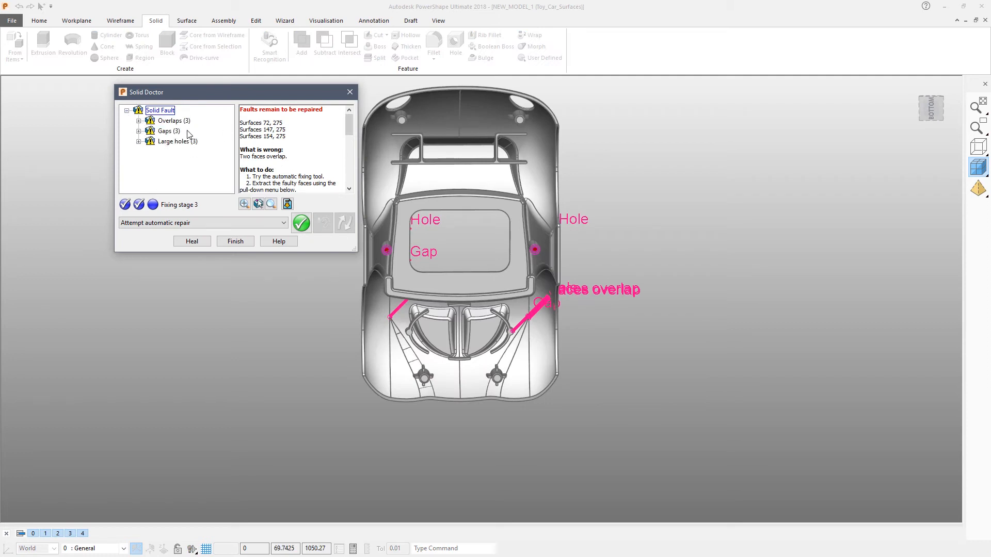
mouse_move(175, 144)
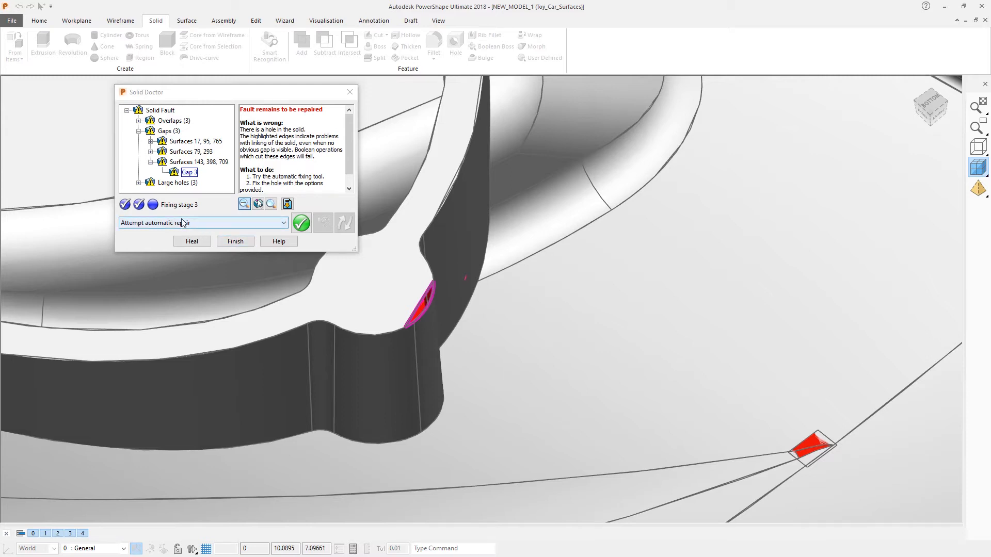
mouse_move(285, 222)
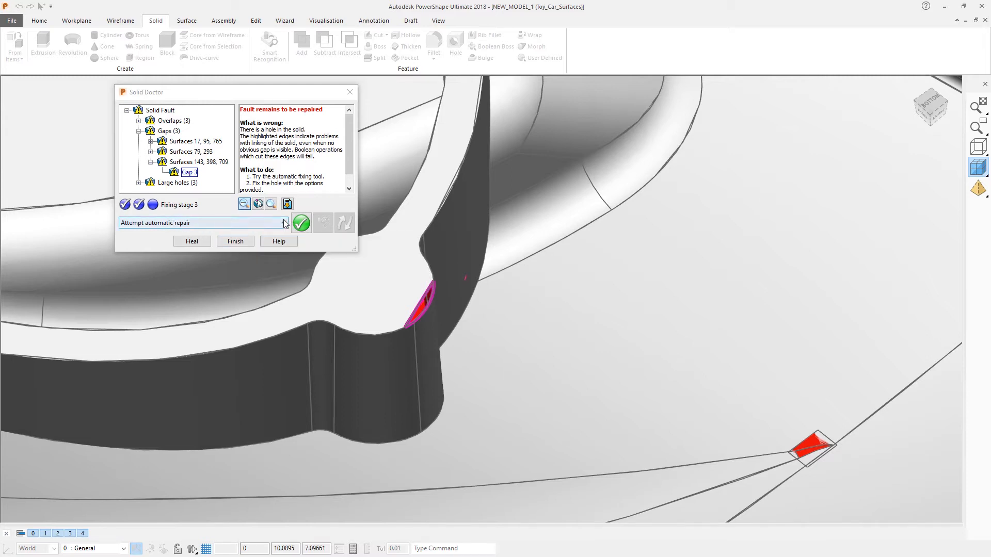
- Apply automatic repair to Gap 3 between surfaces 143, 398 and 709
left_click(284, 223)
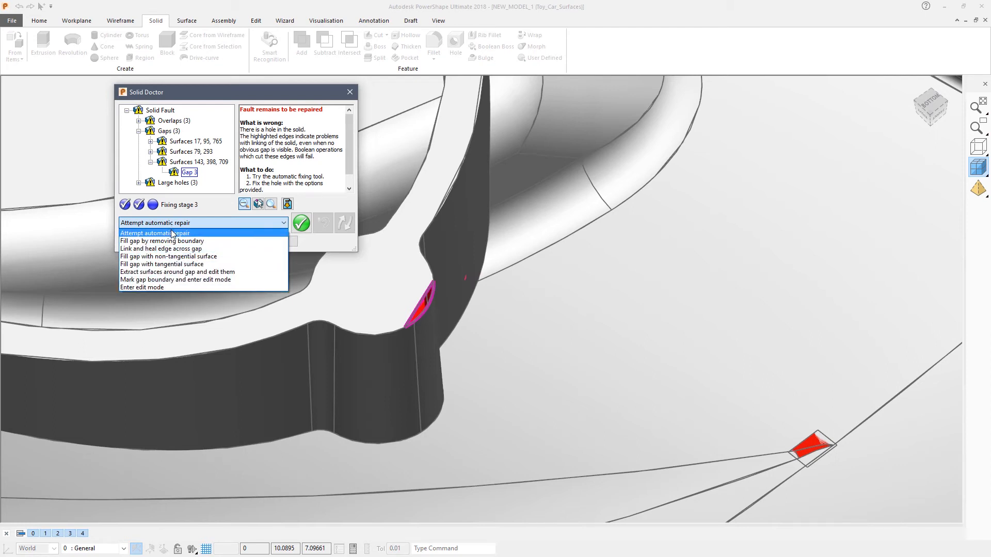
mouse_move(180, 272)
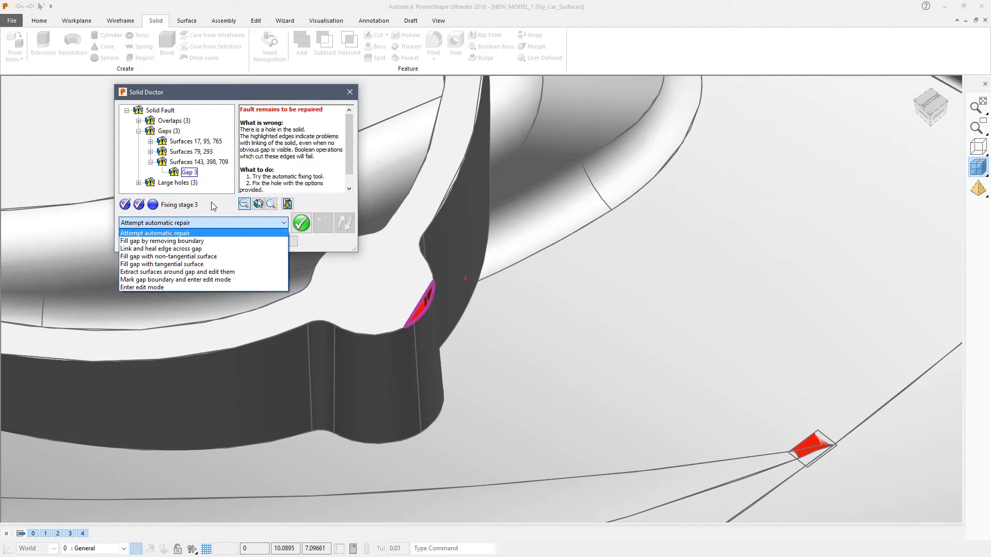
left_click(154, 222)
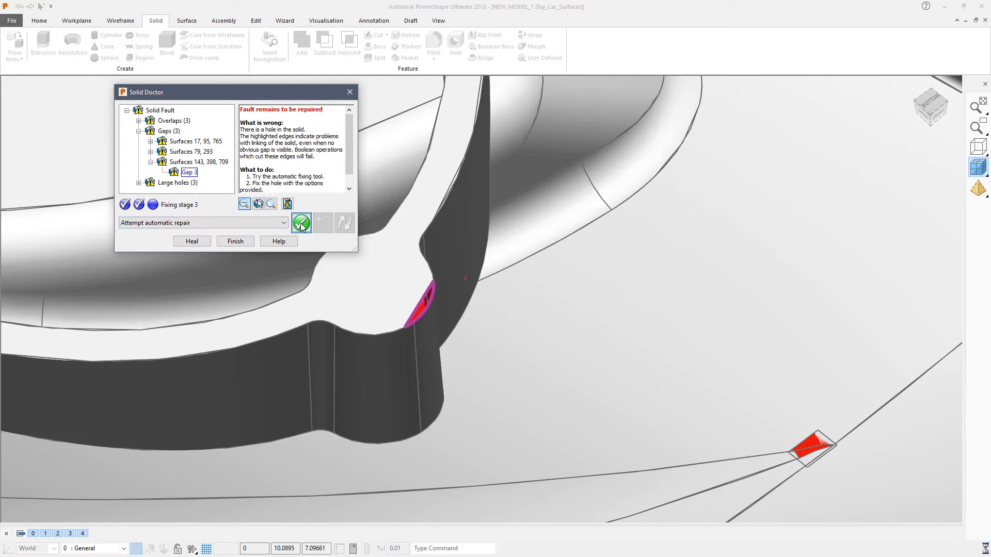
left_click(302, 223)
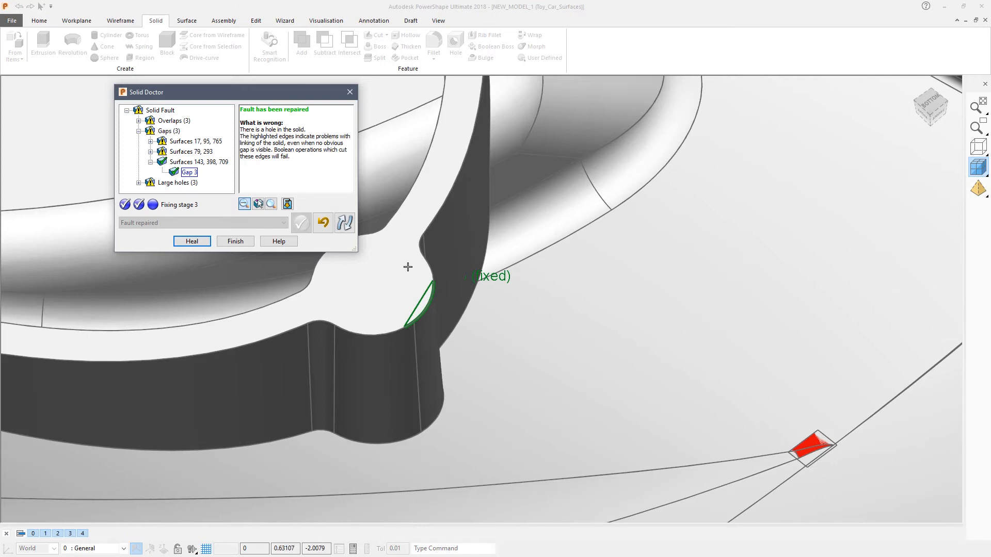
mouse_move(398, 275)
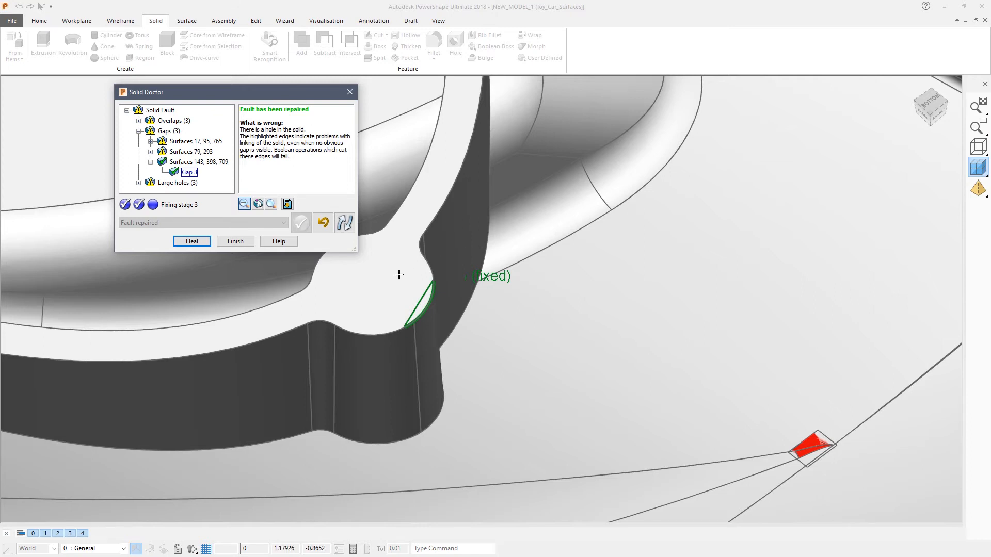
mouse_move(415, 345)
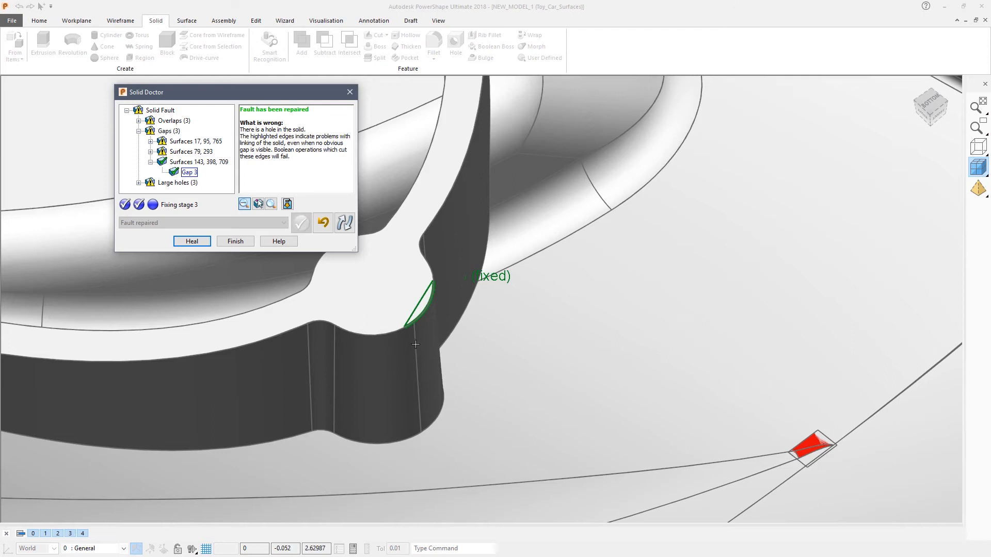
mouse_move(424, 347)
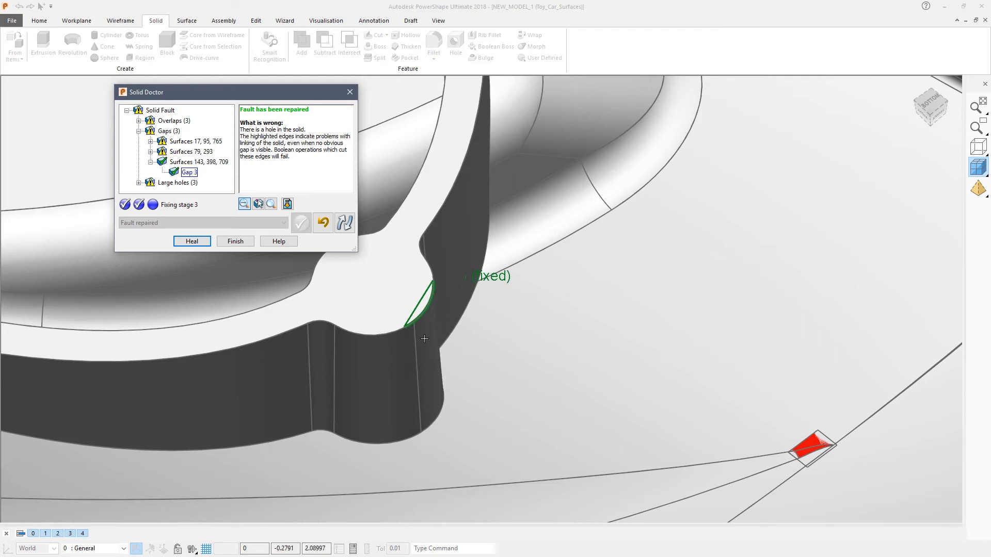
mouse_move(396, 350)
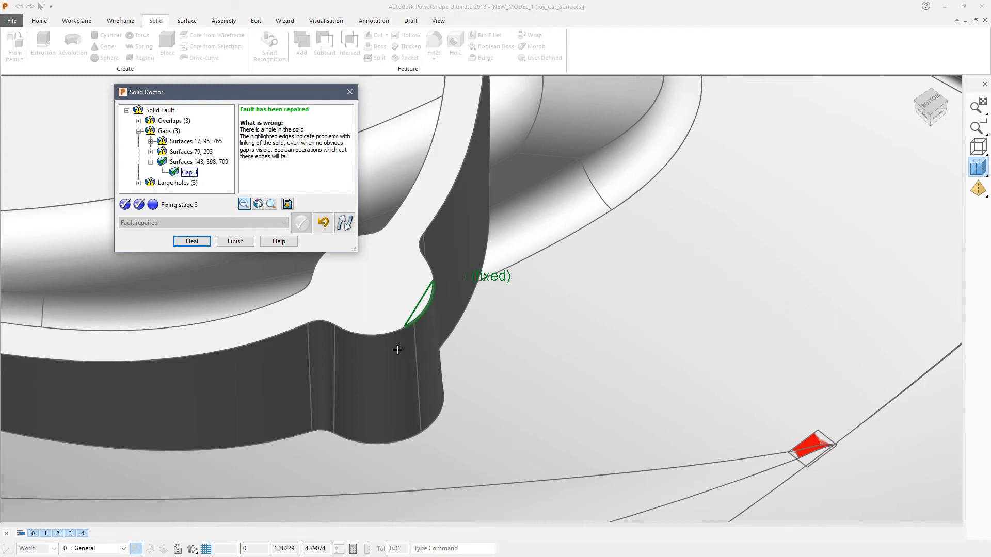
mouse_move(416, 298)
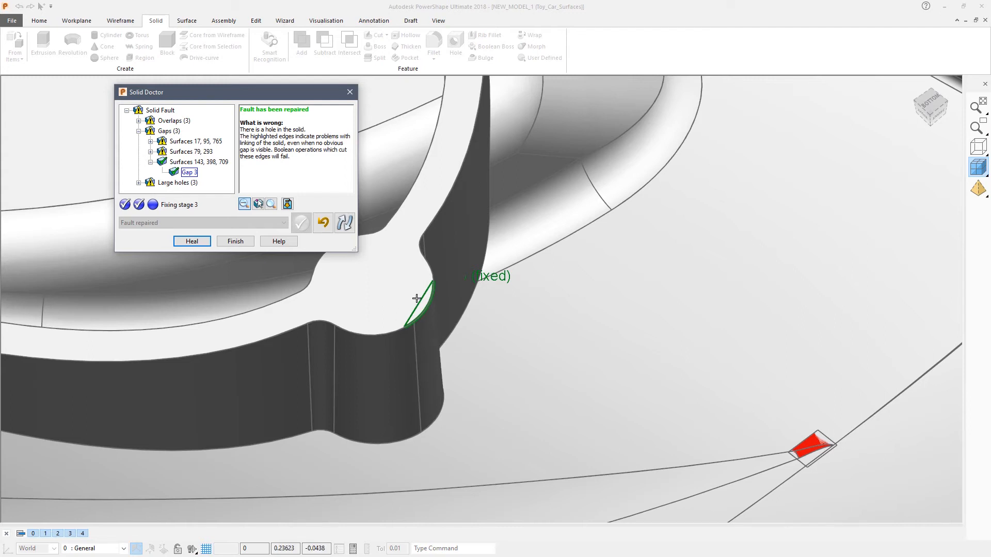
mouse_move(414, 307)
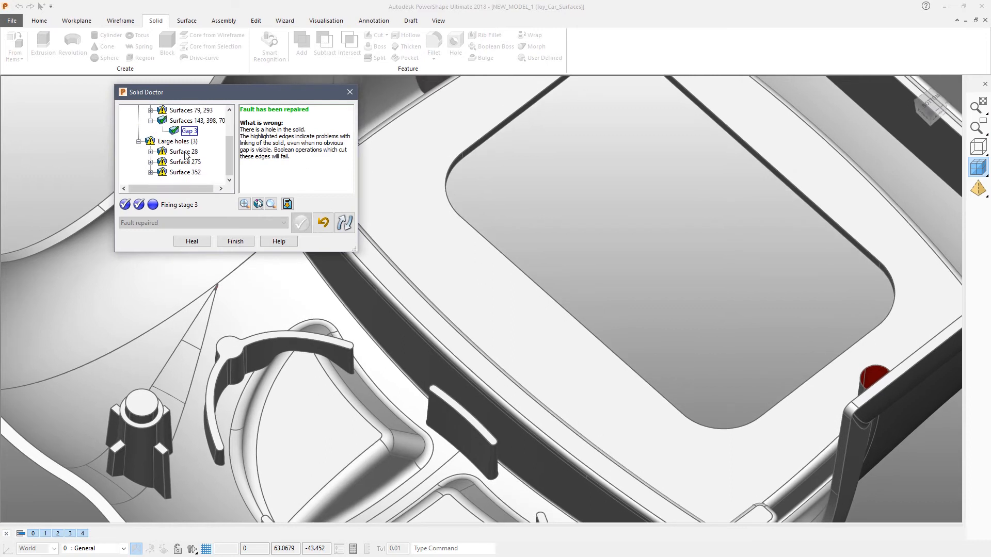
- Select Hole 1 under Surface 28 in the Large holes list and auto-repair it
left_click(183, 150)
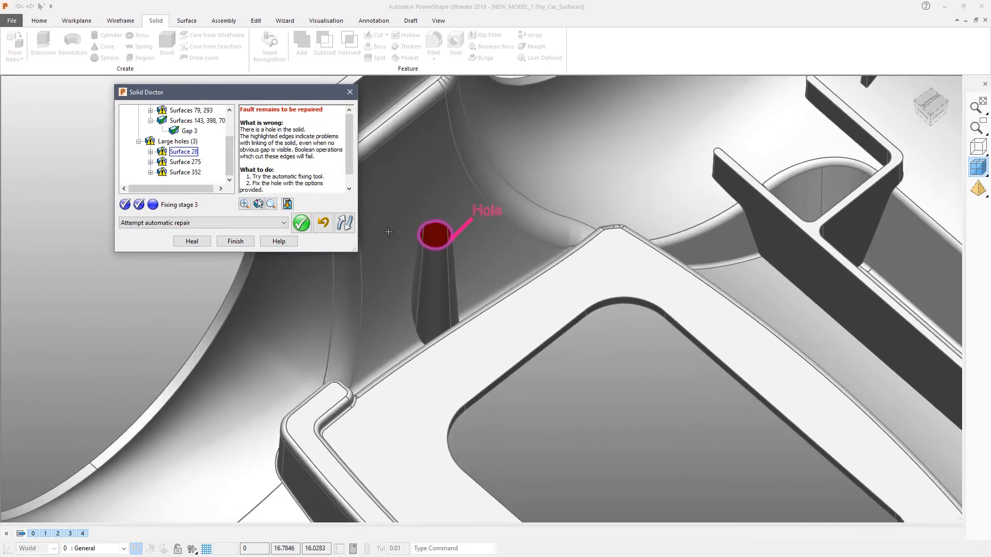
left_click(151, 151)
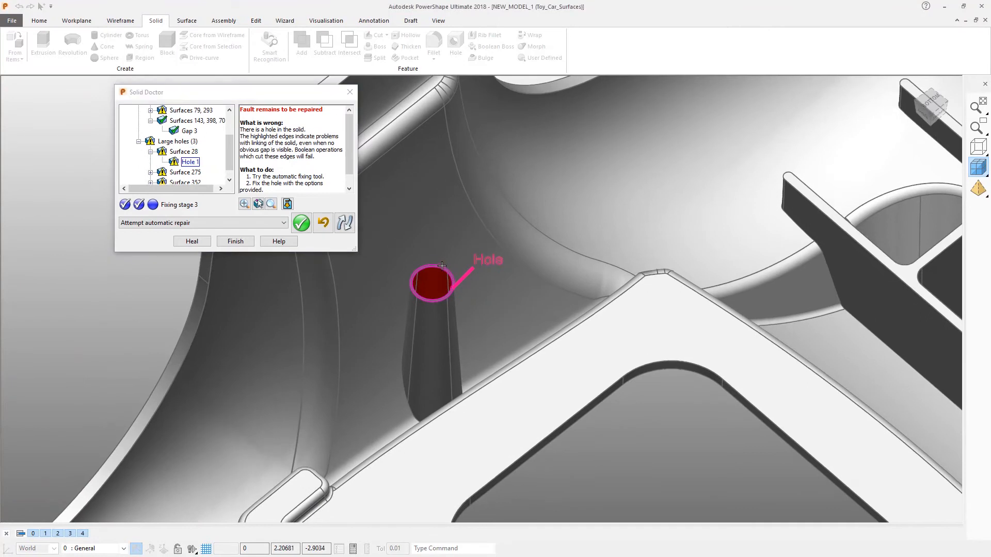
left_click(302, 223)
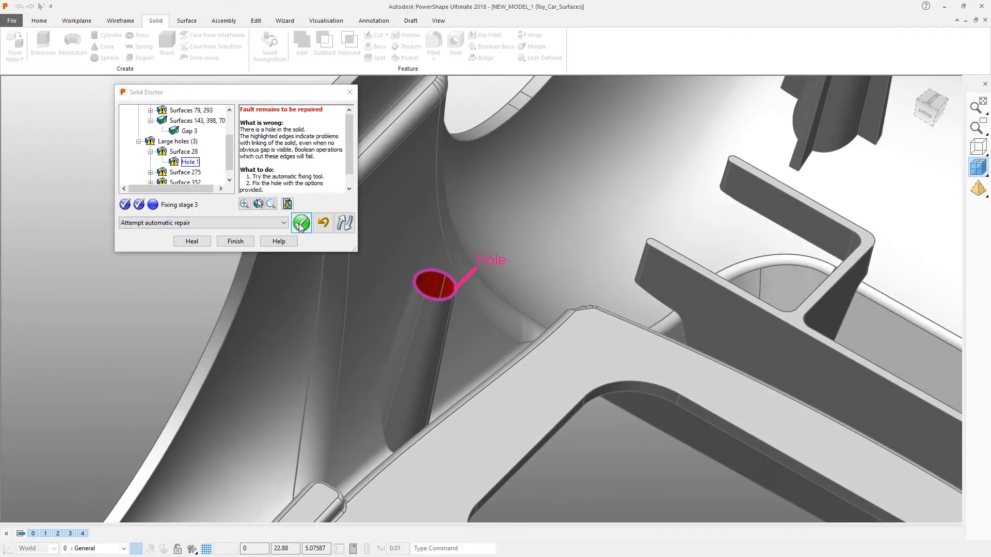
left_click(301, 223)
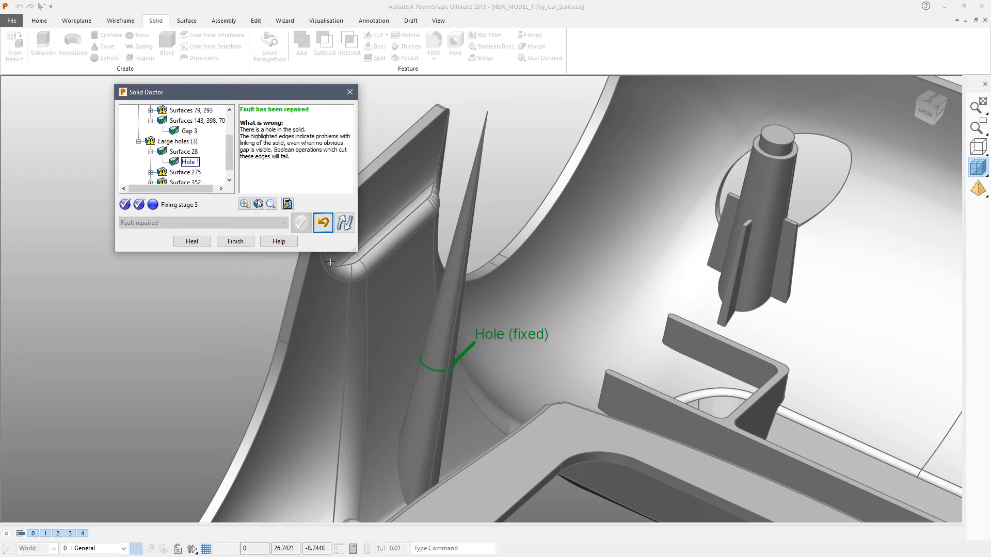
- Undo the Hole 1 repair and select the large holes on surfaces 28 and 352
left_click(322, 223)
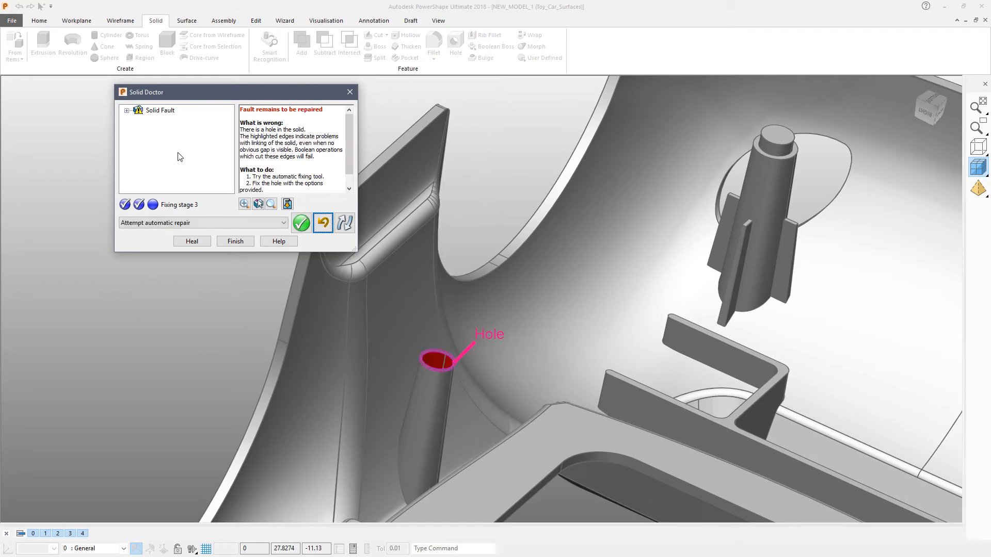
left_click(125, 110)
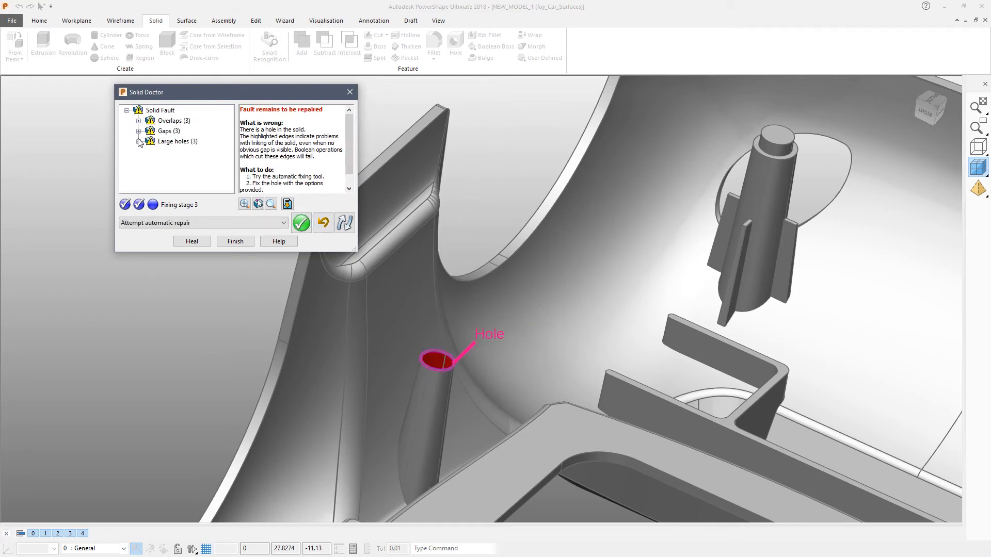
left_click(138, 141)
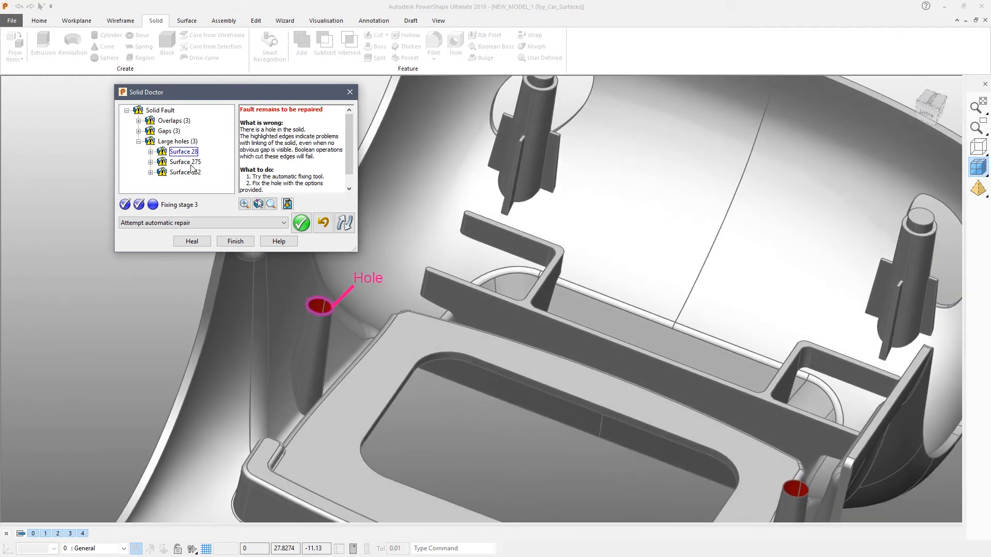
left_click(184, 162)
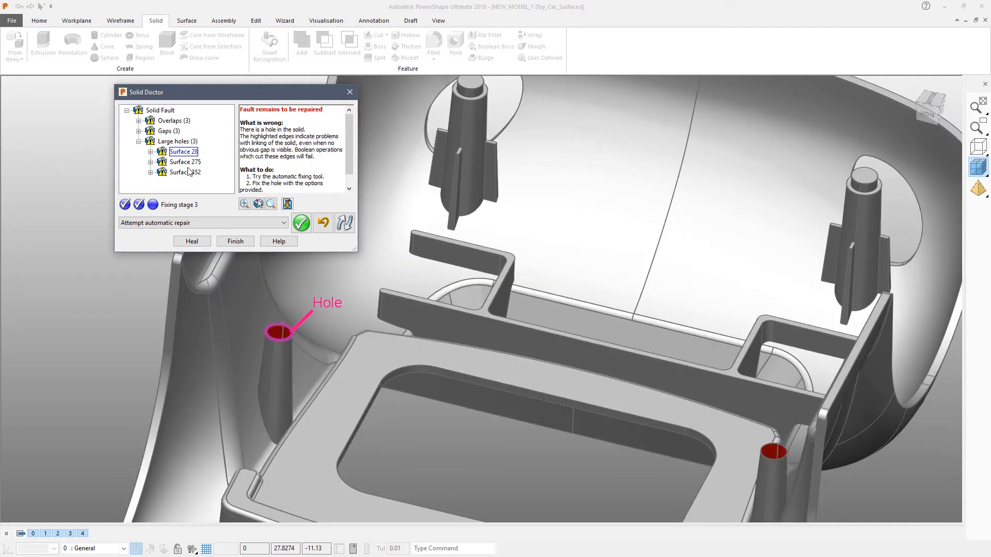
left_click(185, 172)
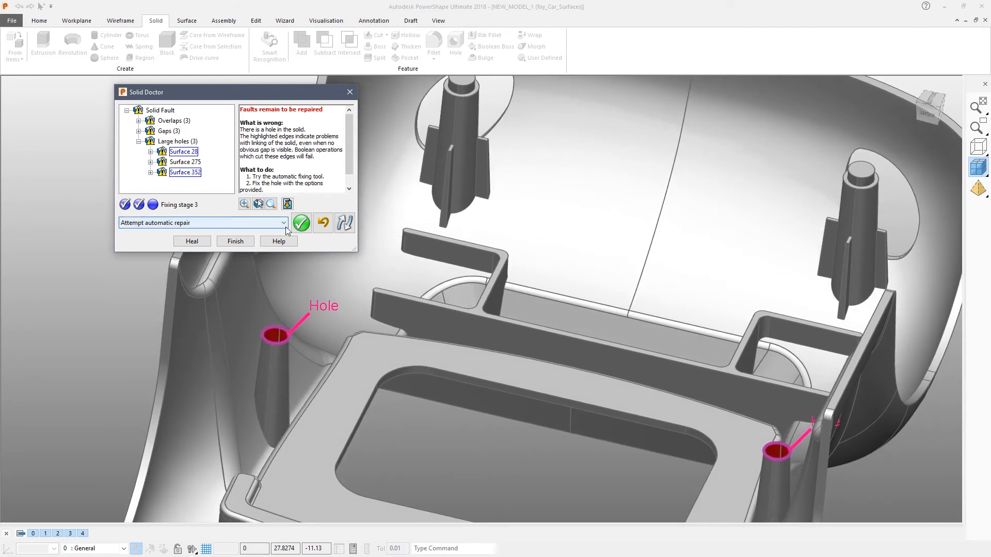
mouse_move(285, 223)
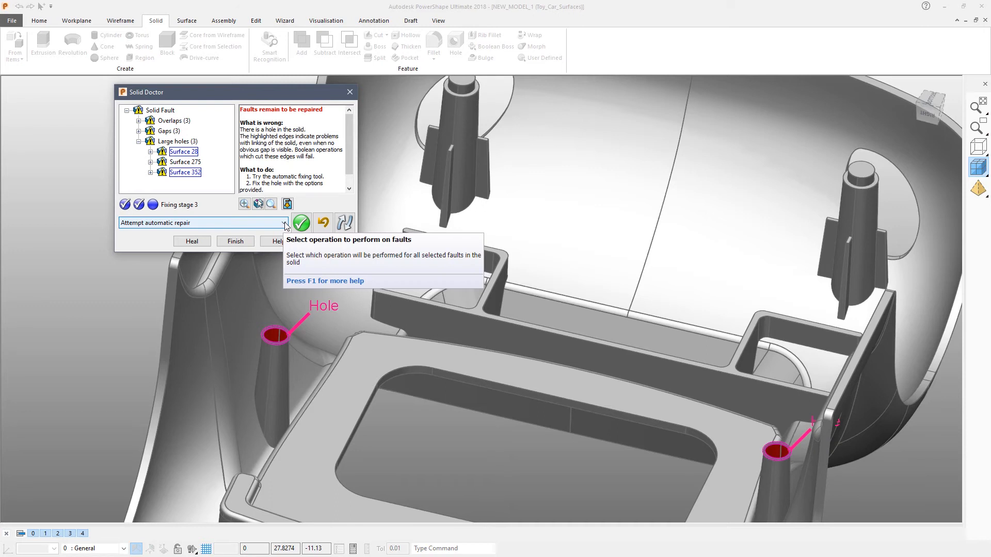
- Choose 'Fill hole with non-tangential surface' as the repair operation
left_click(284, 223)
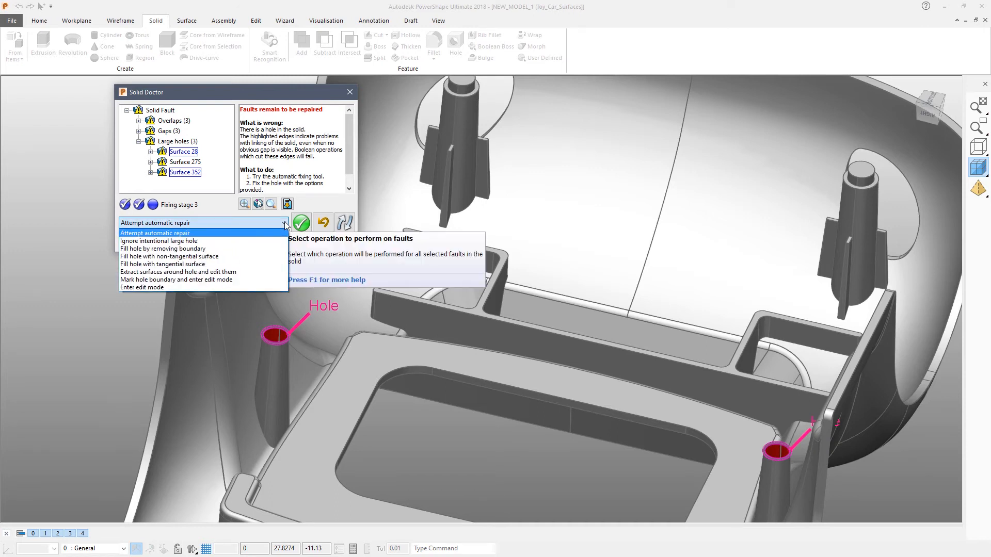
mouse_move(169, 256)
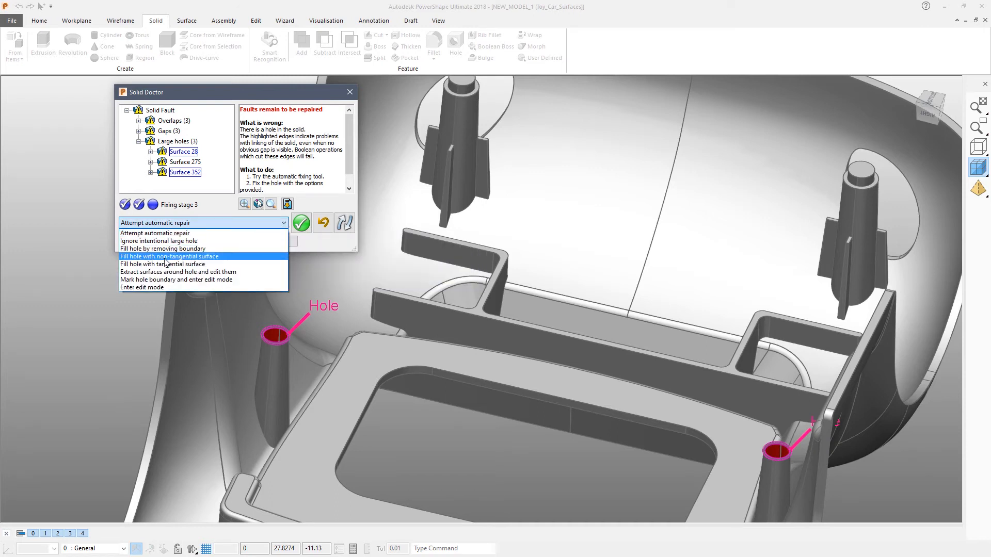
left_click(170, 256)
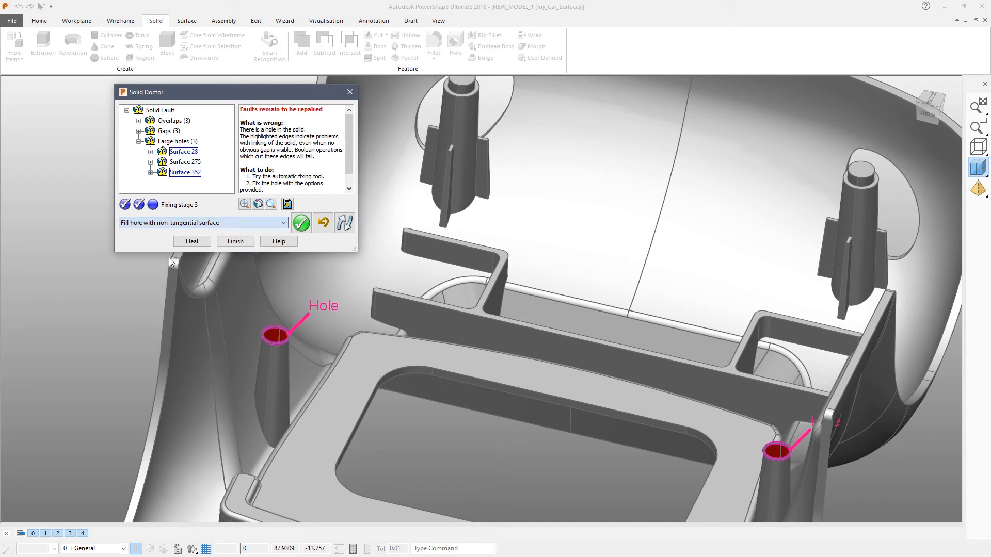
mouse_move(301, 223)
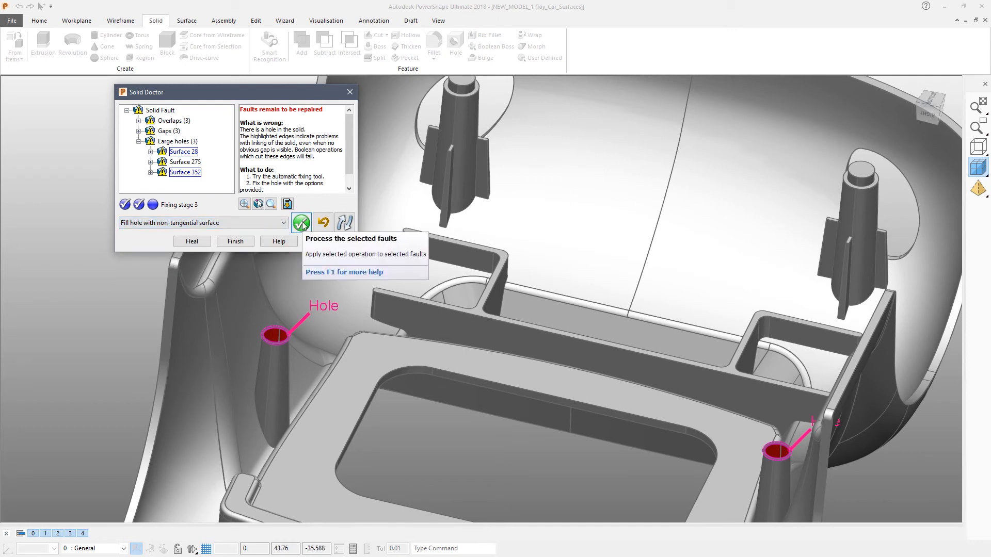
- Process the non-tangential fill on the selected large holes
left_click(301, 221)
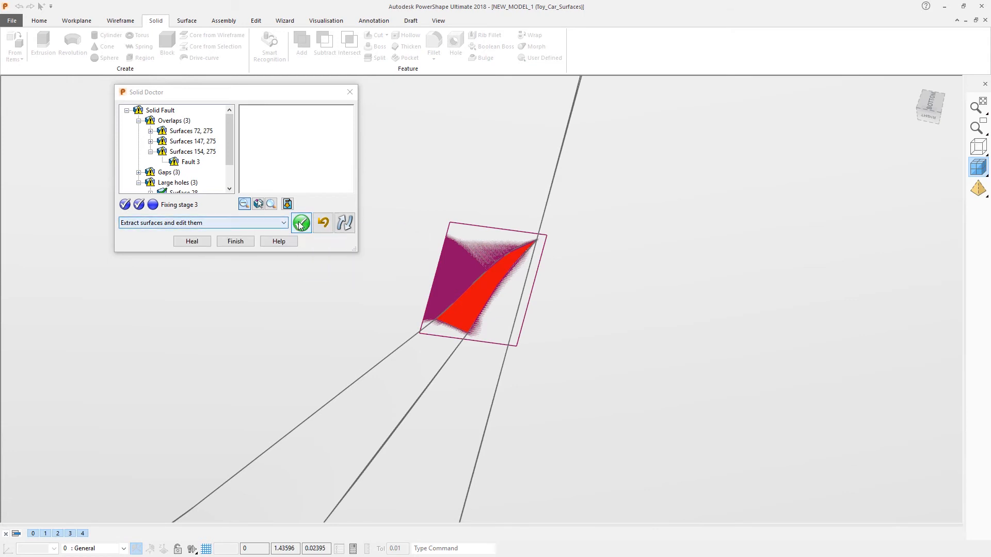
- Process Fault 3 to extract the overlapping surfaces into Doctor Edit mode
left_click(301, 223)
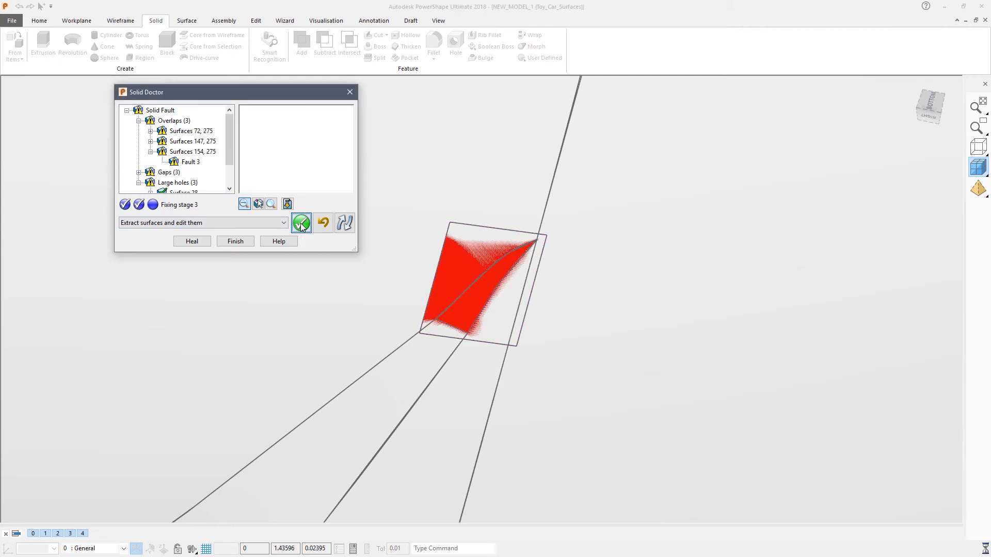
left_click(301, 223)
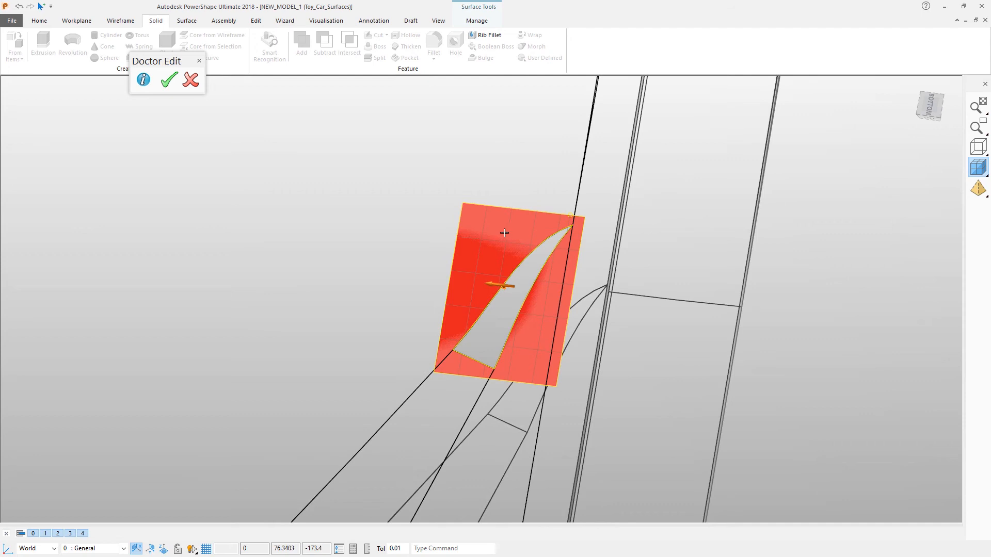
mouse_move(486, 231)
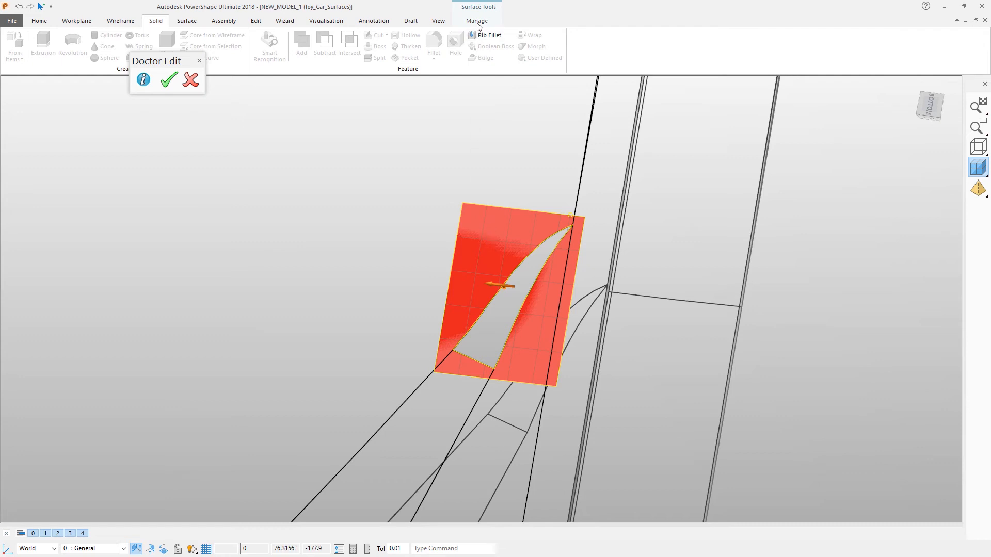
- Start Trim Region editing on the extracted surface from Surface Tools Manage
left_click(477, 20)
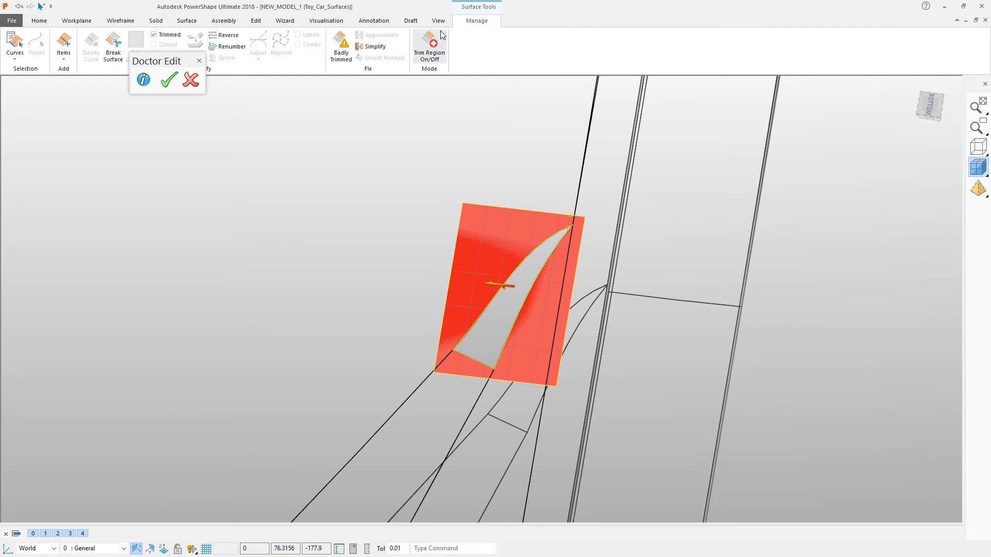
left_click(429, 46)
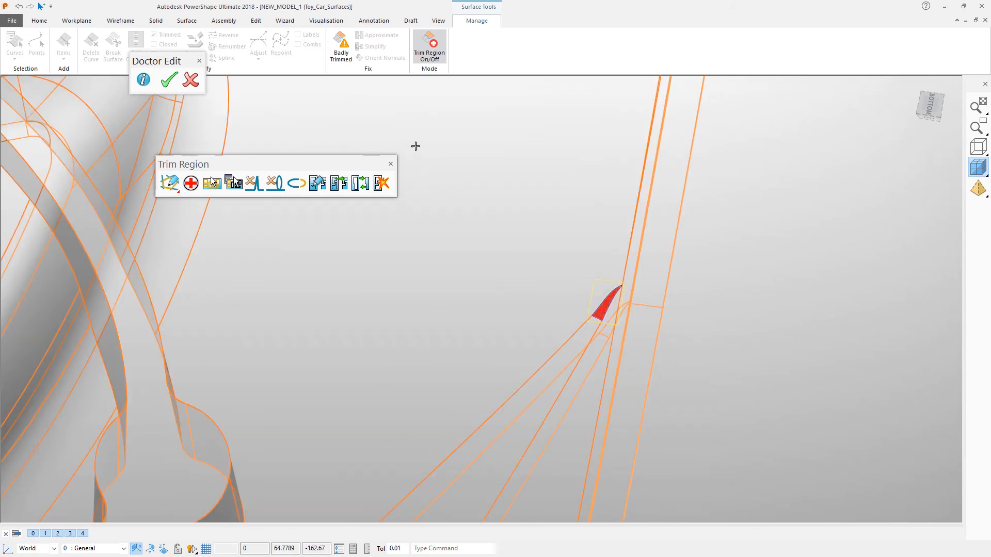
mouse_move(391, 165)
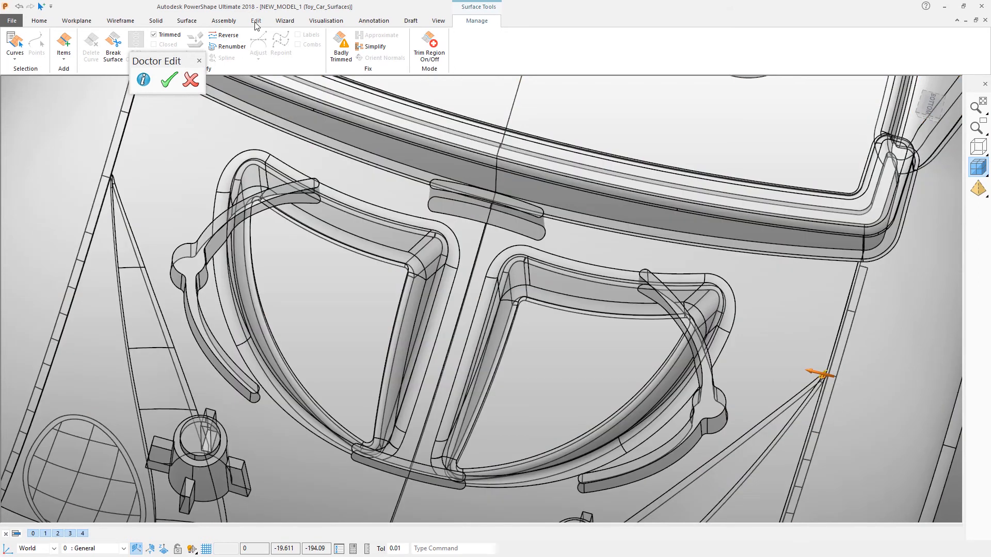
- Run Mirror from the Edit tab on the repaired surface
left_click(255, 21)
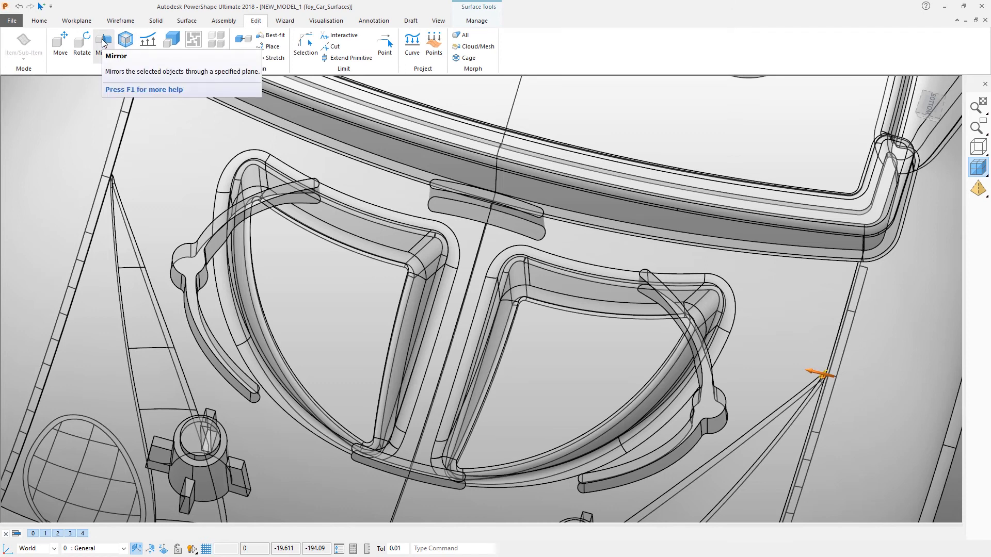
left_click(103, 40)
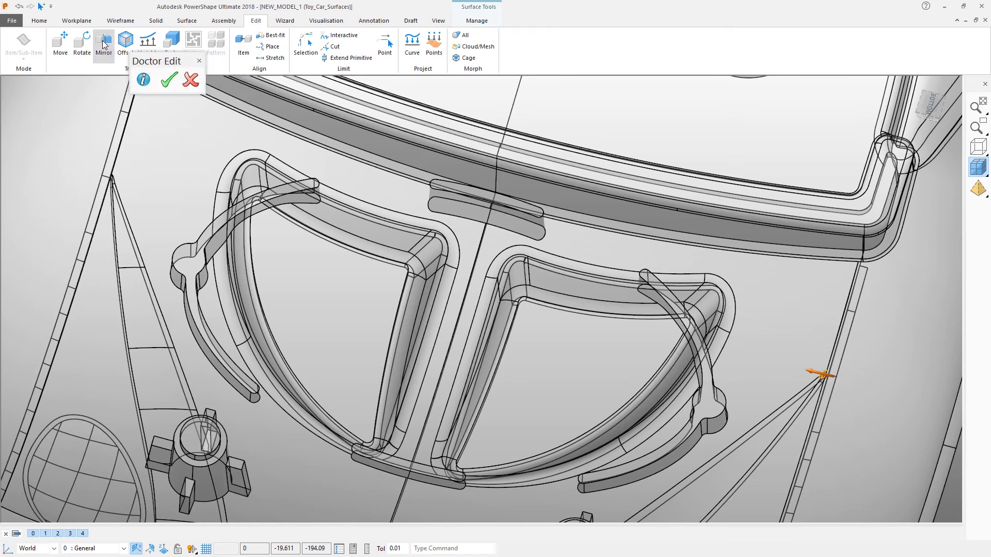
left_click(103, 44)
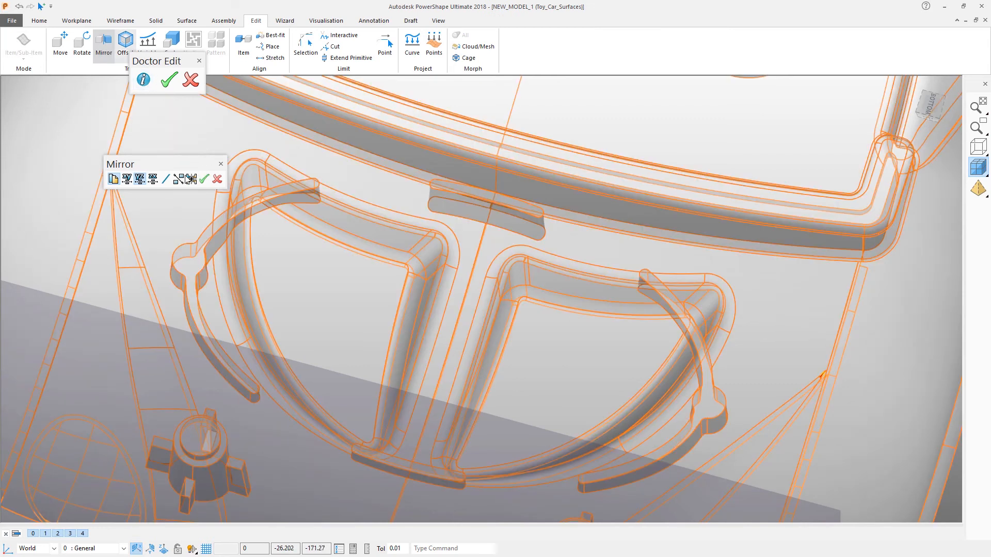
mouse_move(152, 178)
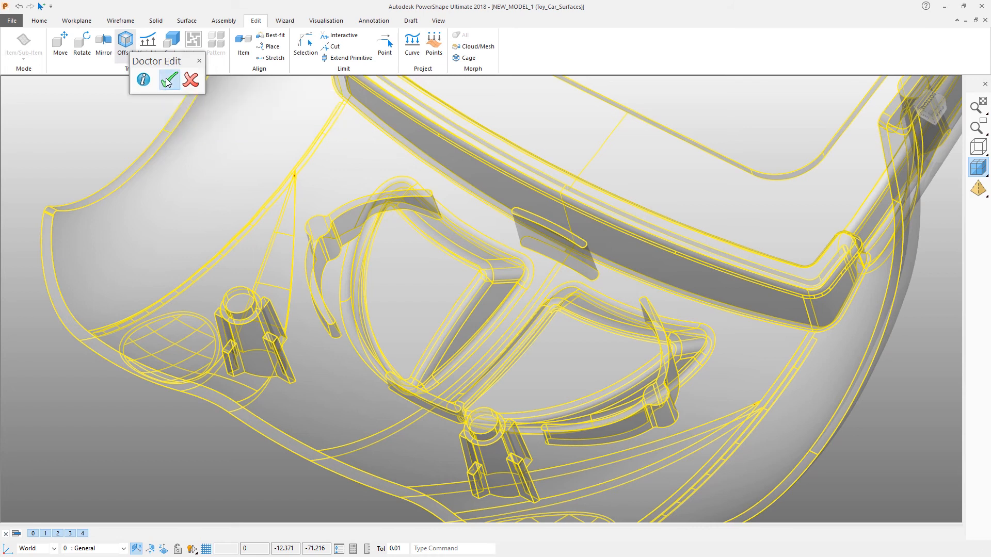
- Accept the Doctor Edit changes and return to Solid Doctor fixing stage 3
left_click(168, 79)
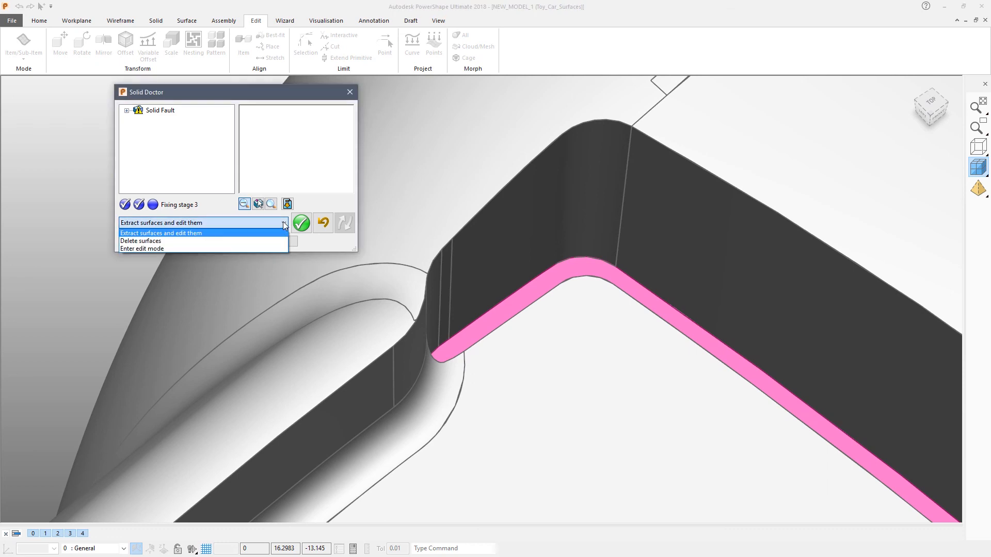
- Fill the remaining Hole 1 with a non-tangential surface and process it
left_click(140, 241)
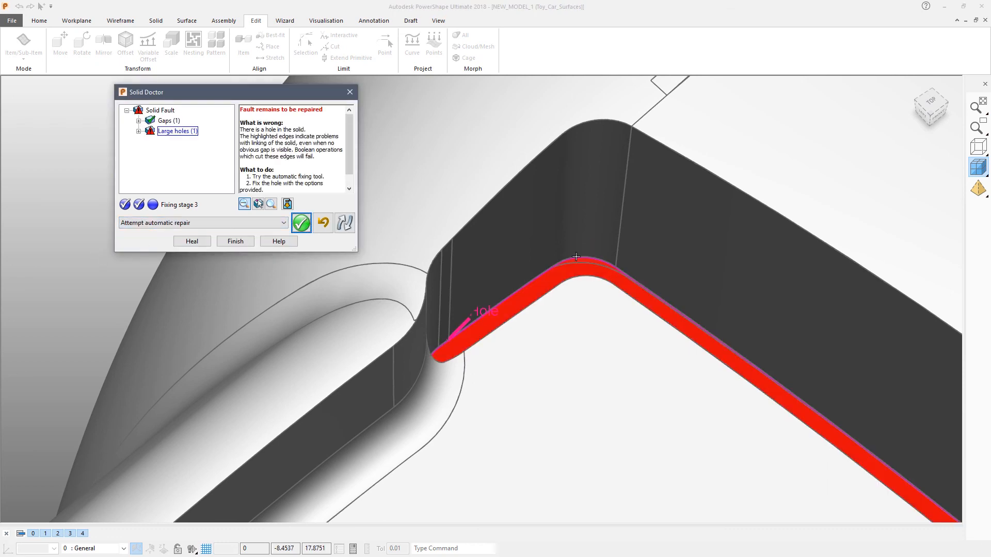
left_click(137, 131)
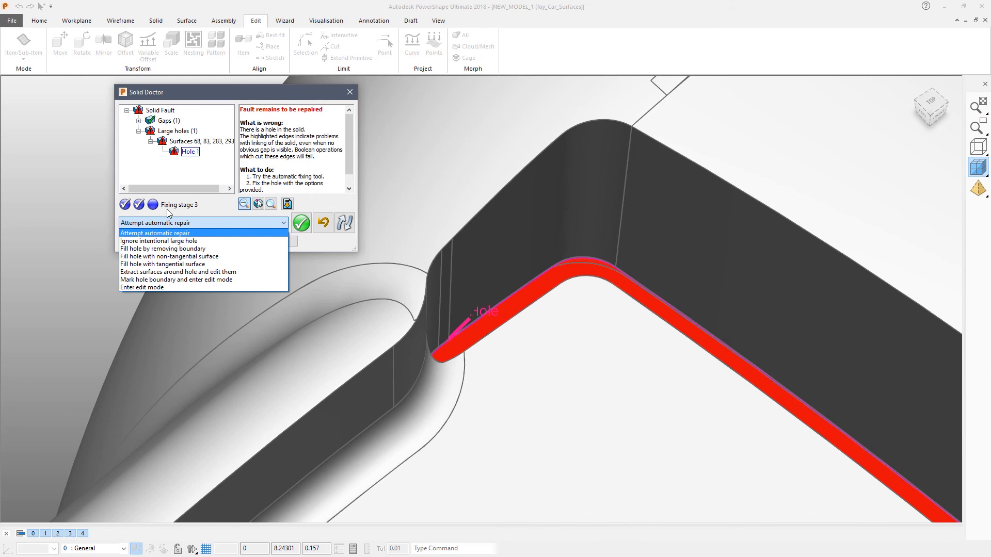
left_click(170, 255)
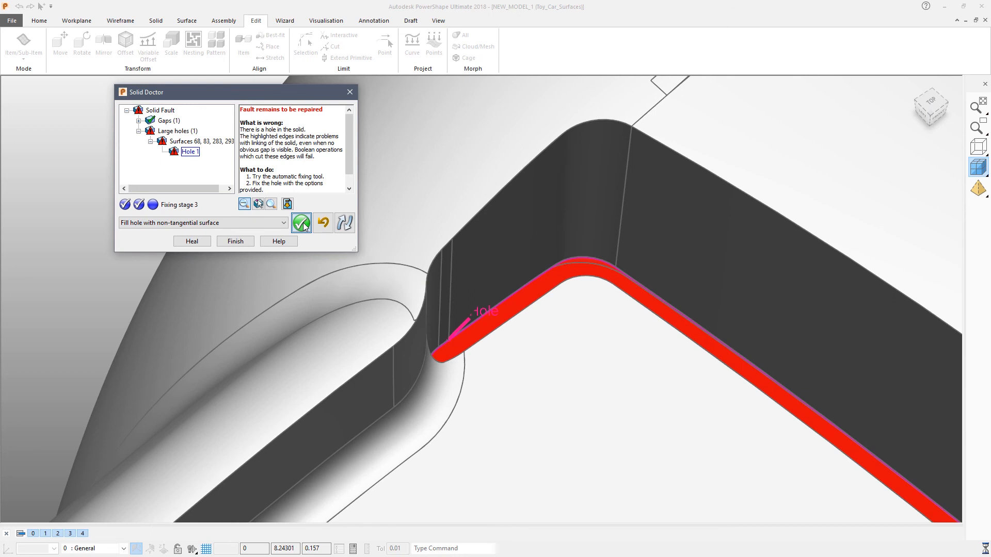
left_click(302, 223)
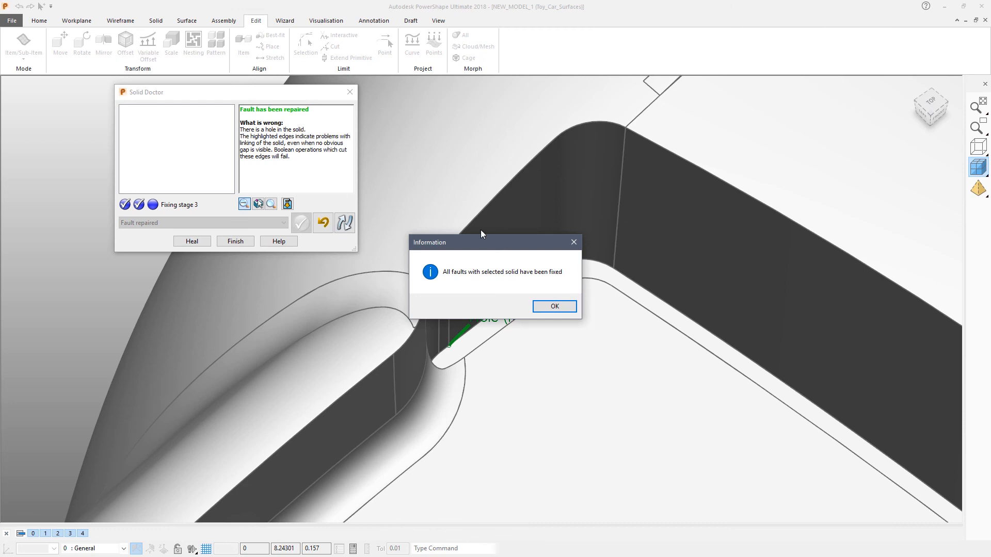
mouse_move(586, 292)
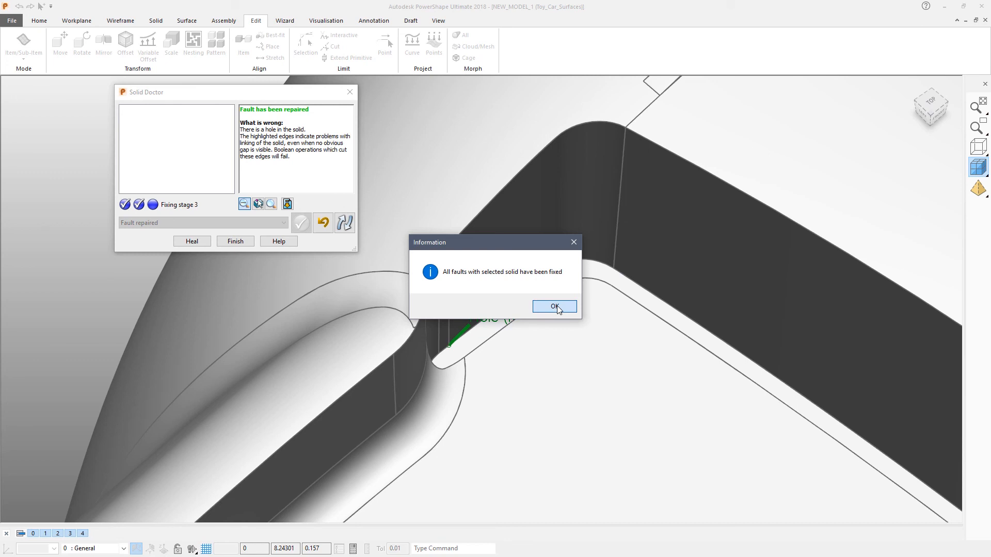
- Dismiss the all-faults-fixed message and Save As with '_stage' appended to the name
left_click(553, 306)
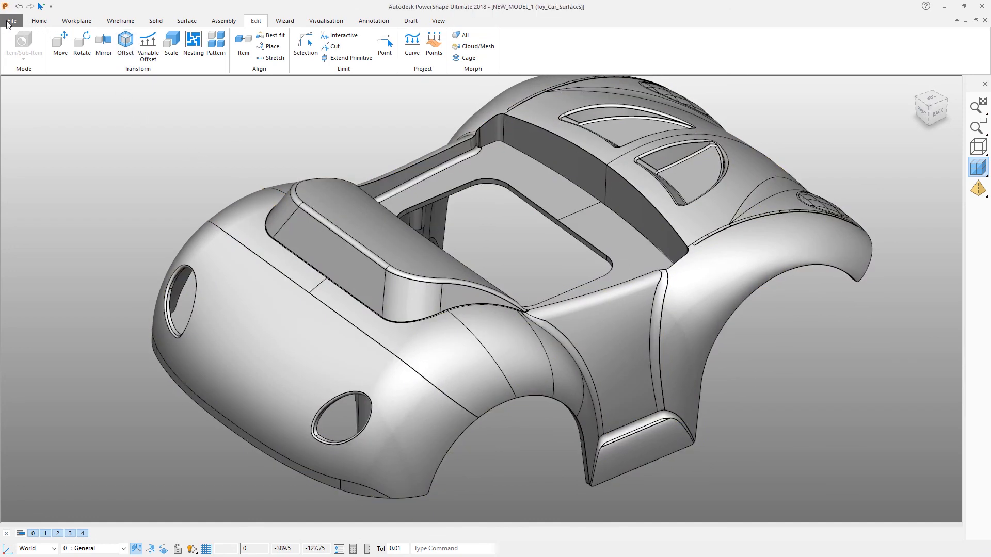
left_click(10, 21)
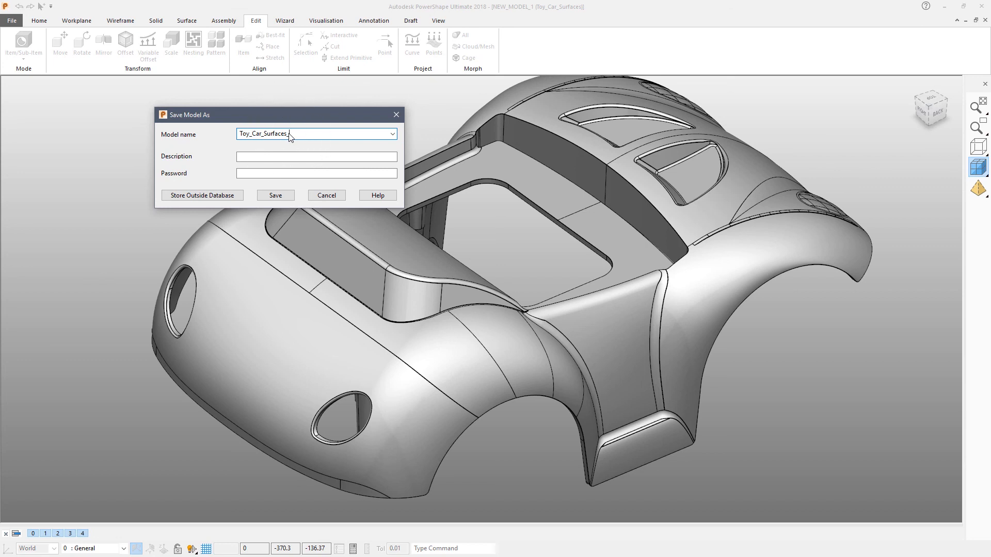
type("_stage")
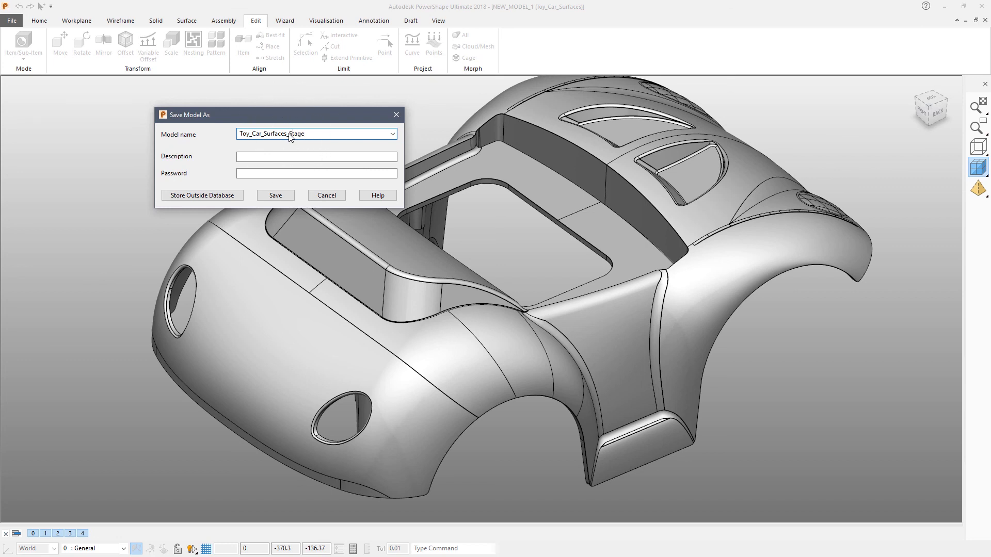